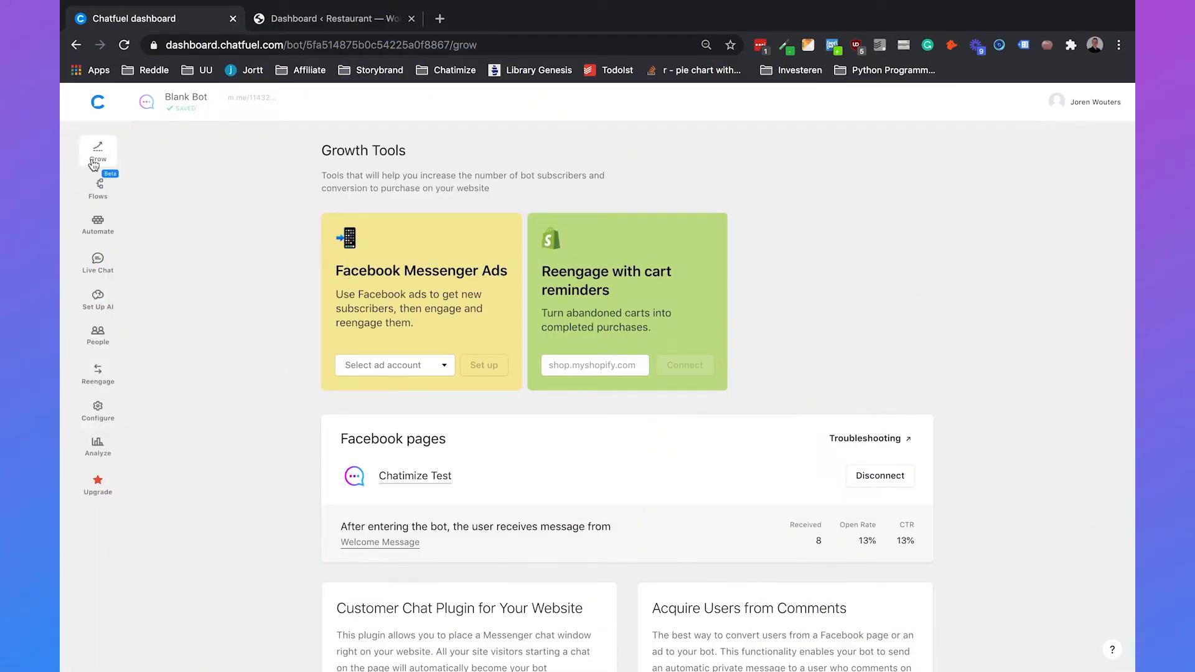
scroll(down, 3)
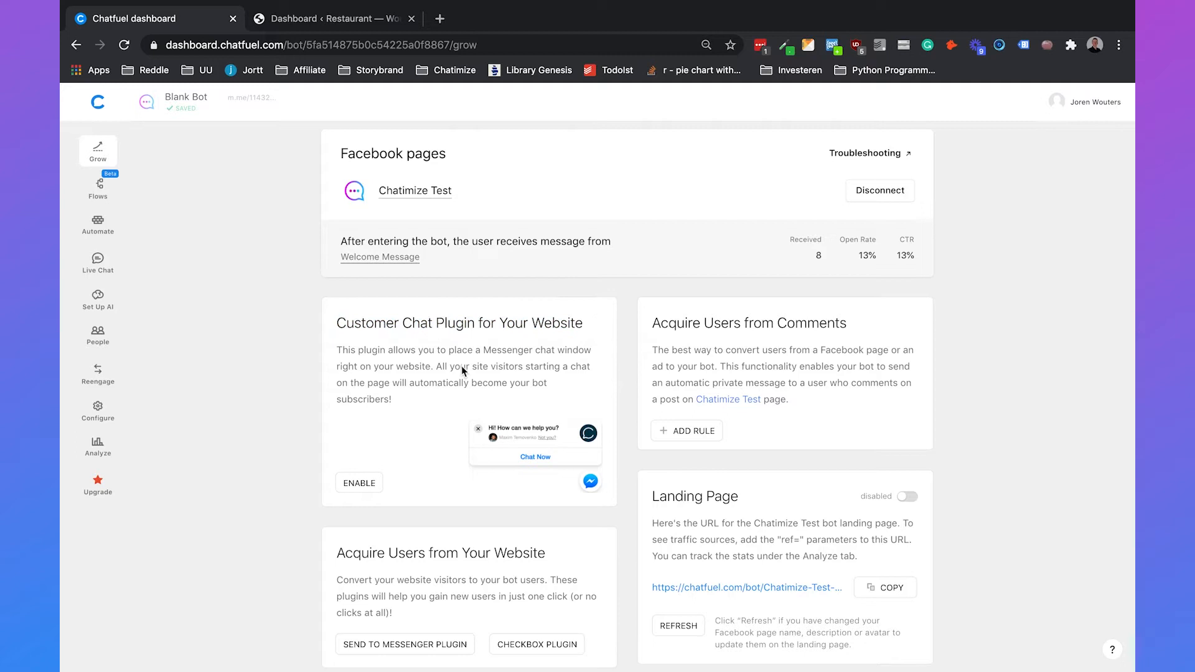
click(358, 483)
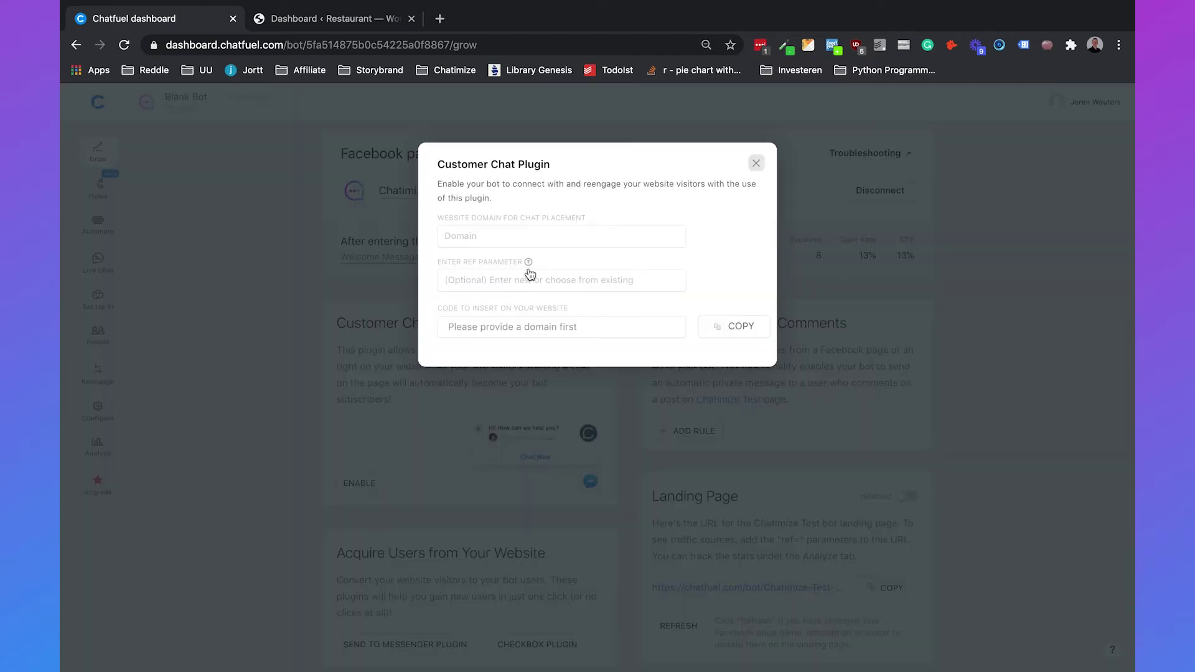
text(https://chatimize.com/mm/)
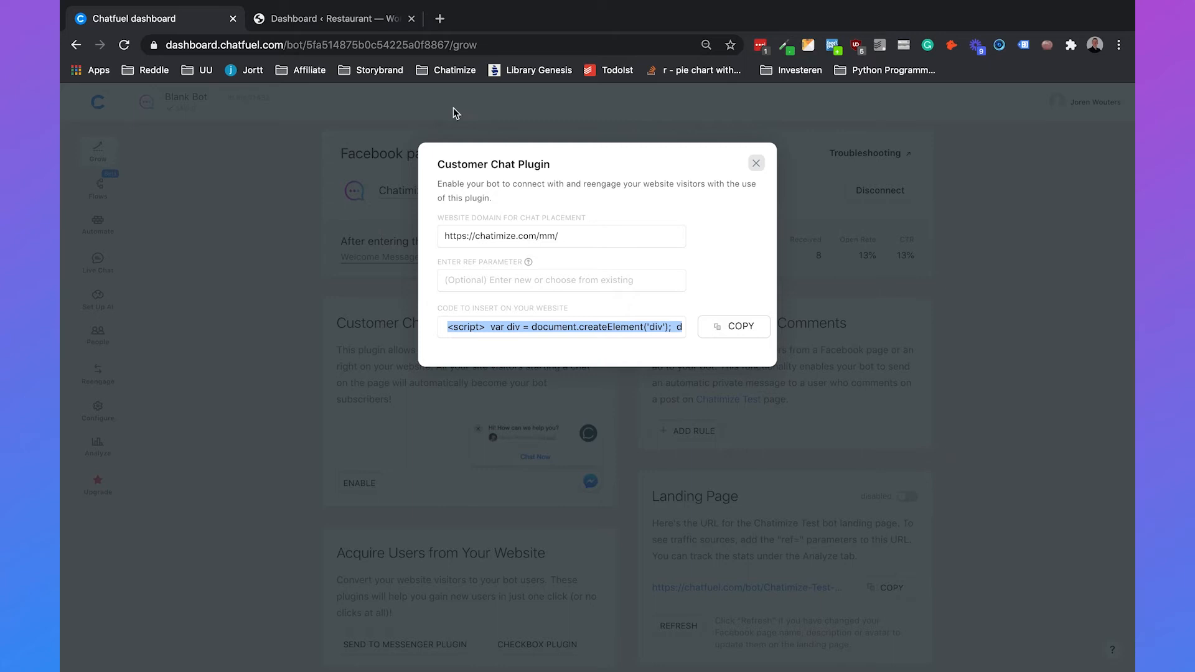
In the WordPress dashboard, search Add New plugins for "insert headers and footers".
click(331, 18)
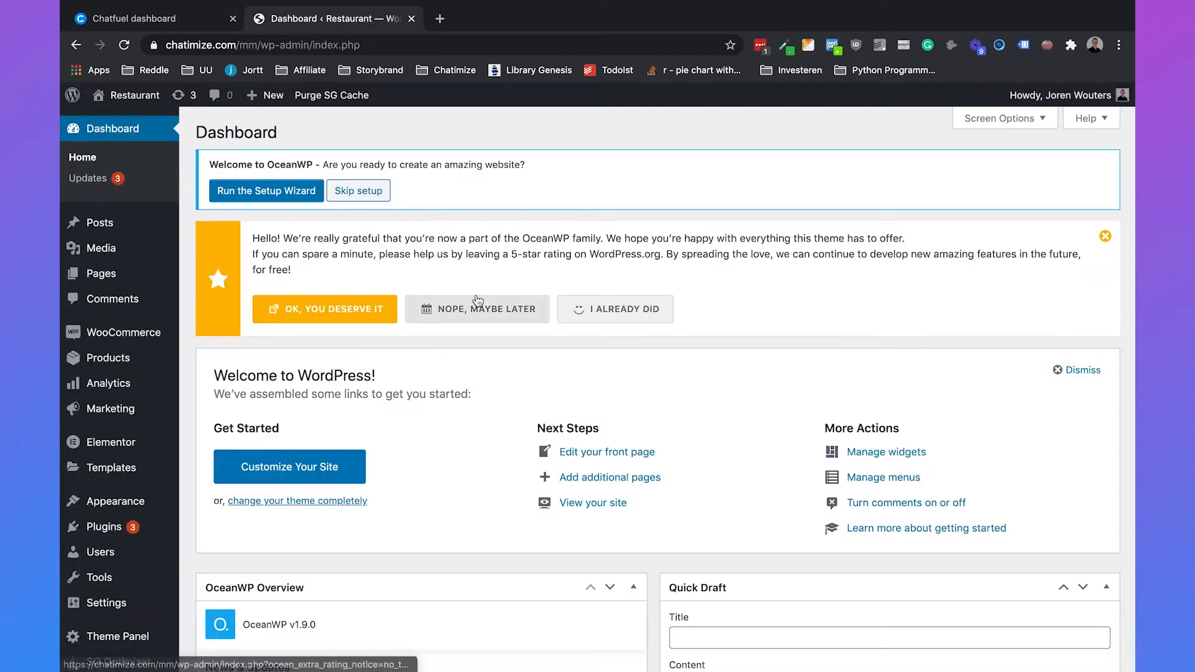
mouse_move(413, 451)
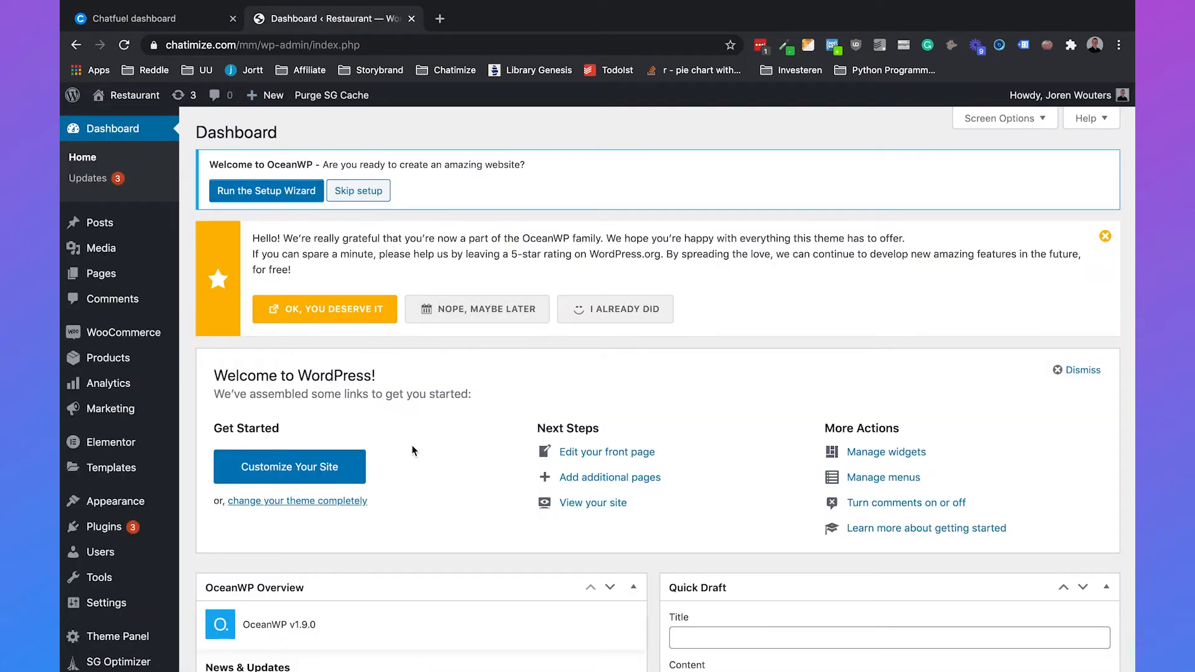
mouse_move(94, 527)
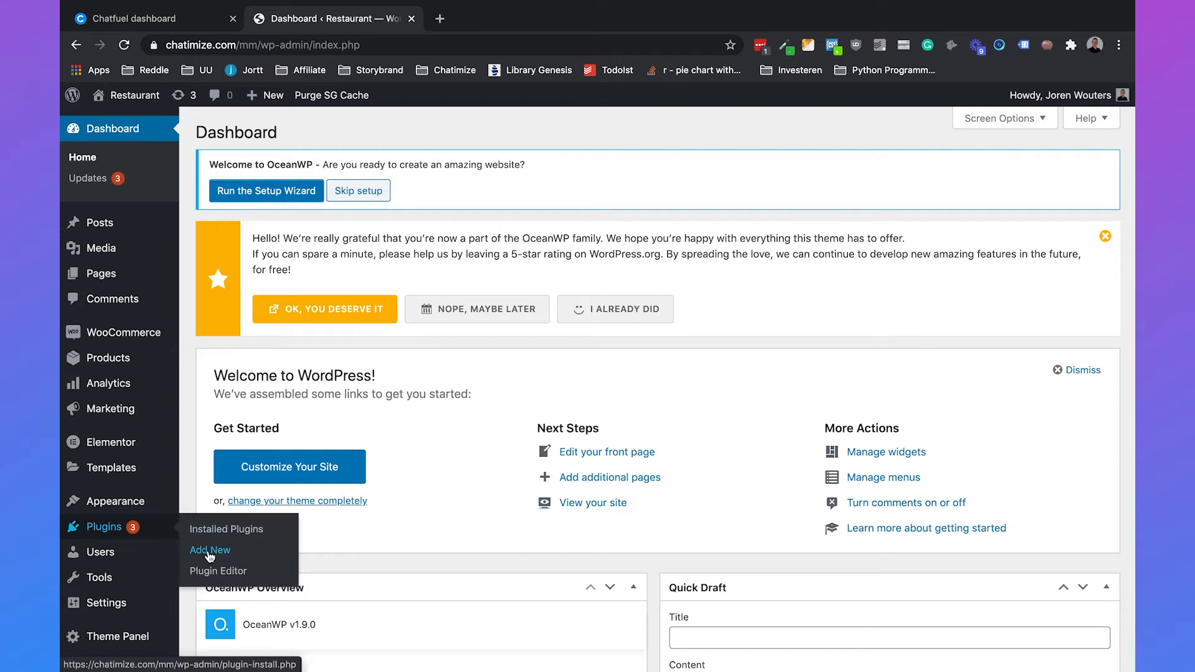
click(209, 550)
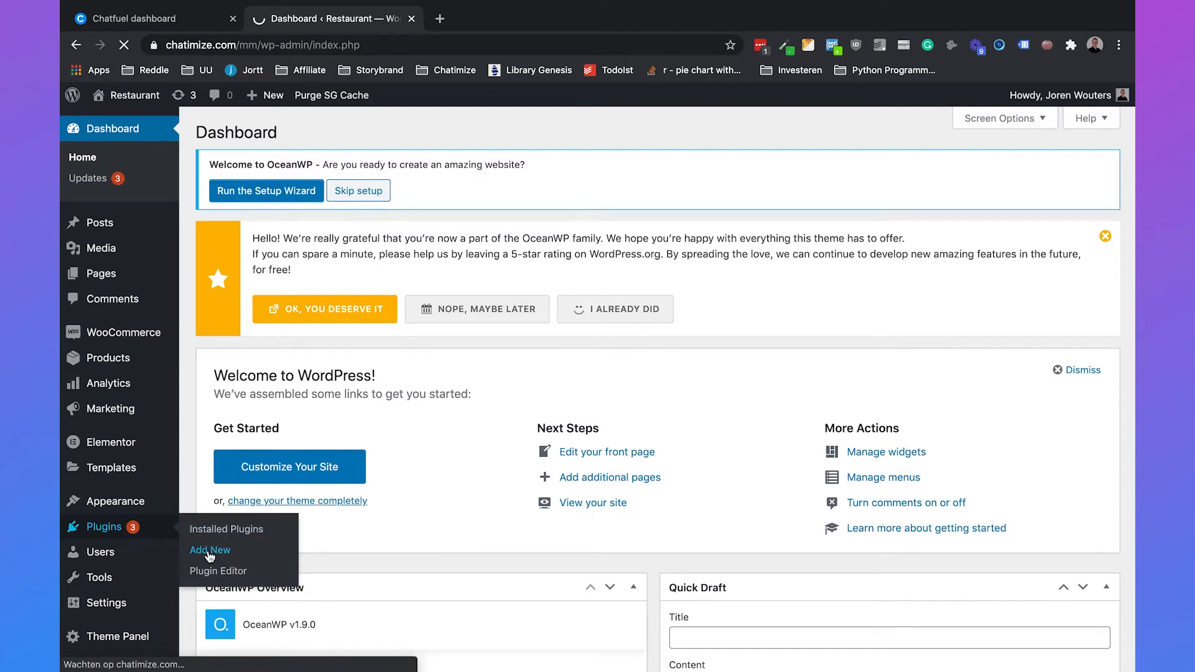
click(209, 551)
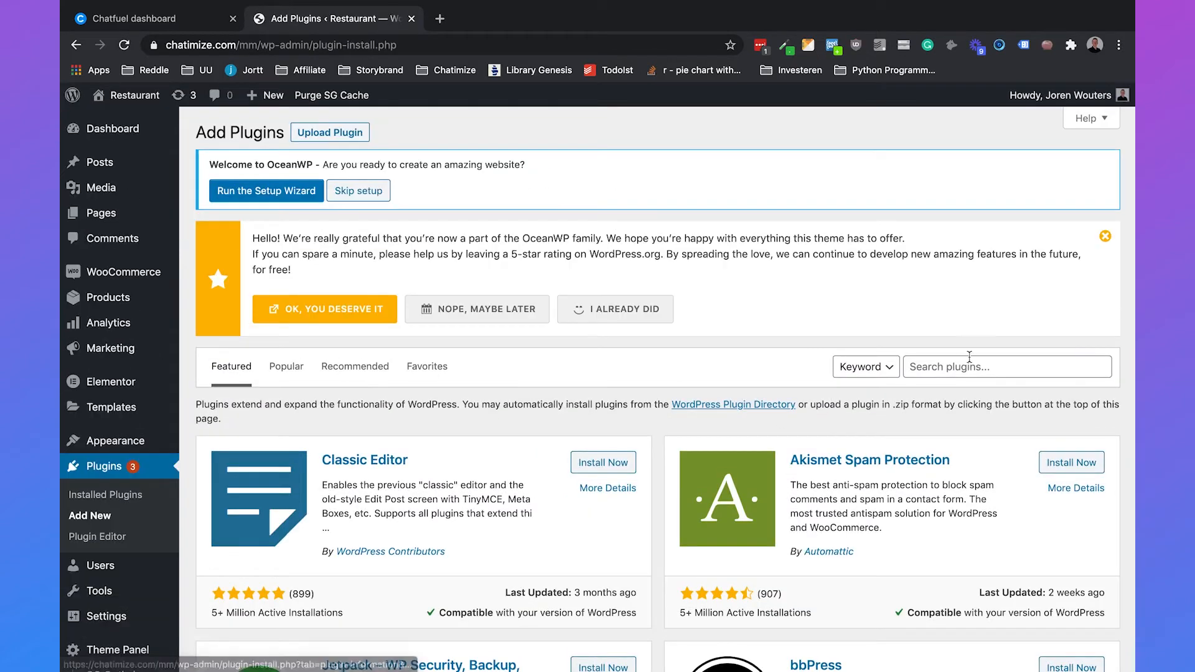
text(insert headers and footers)
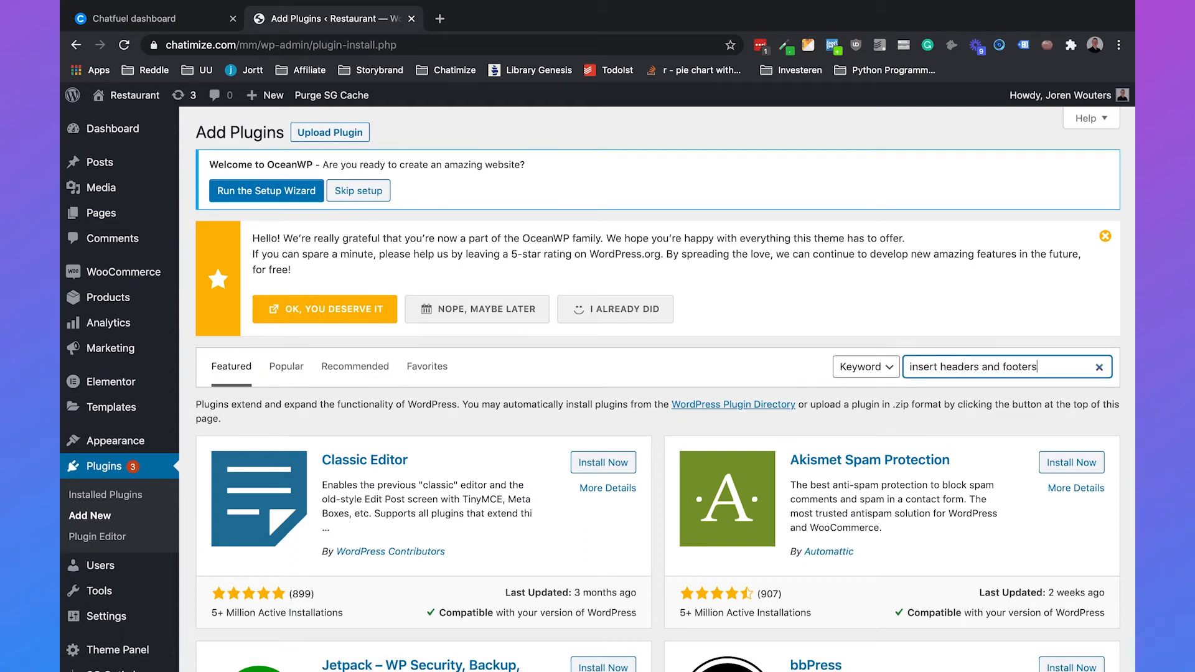
key(Enter)
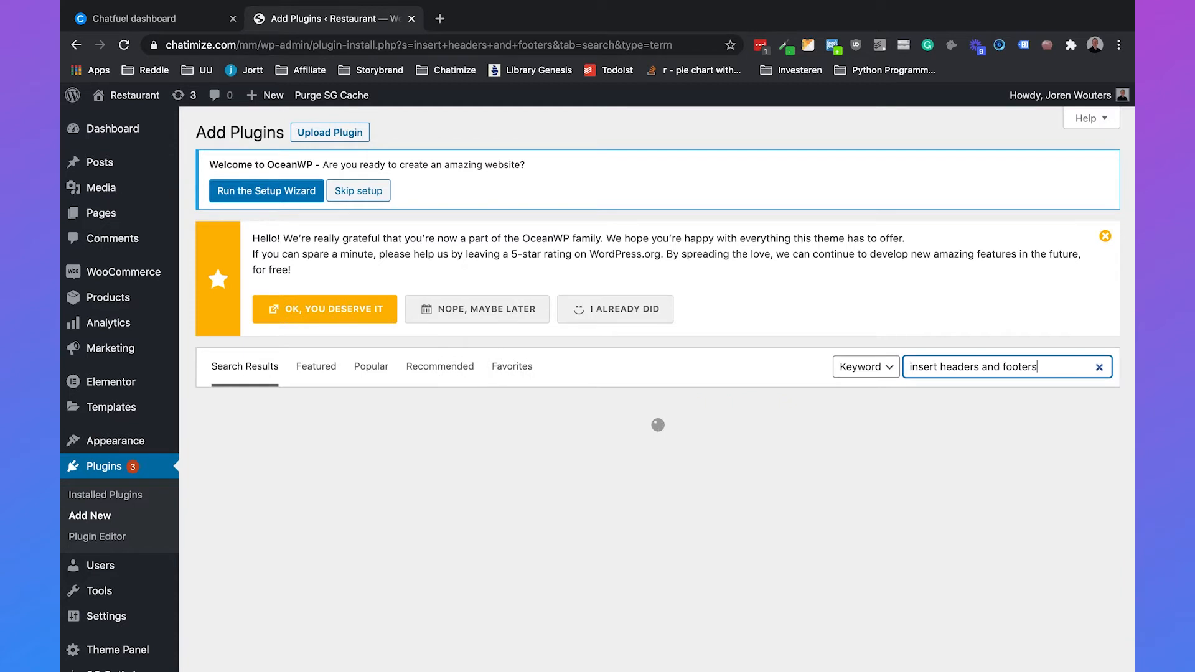
key(Enter)
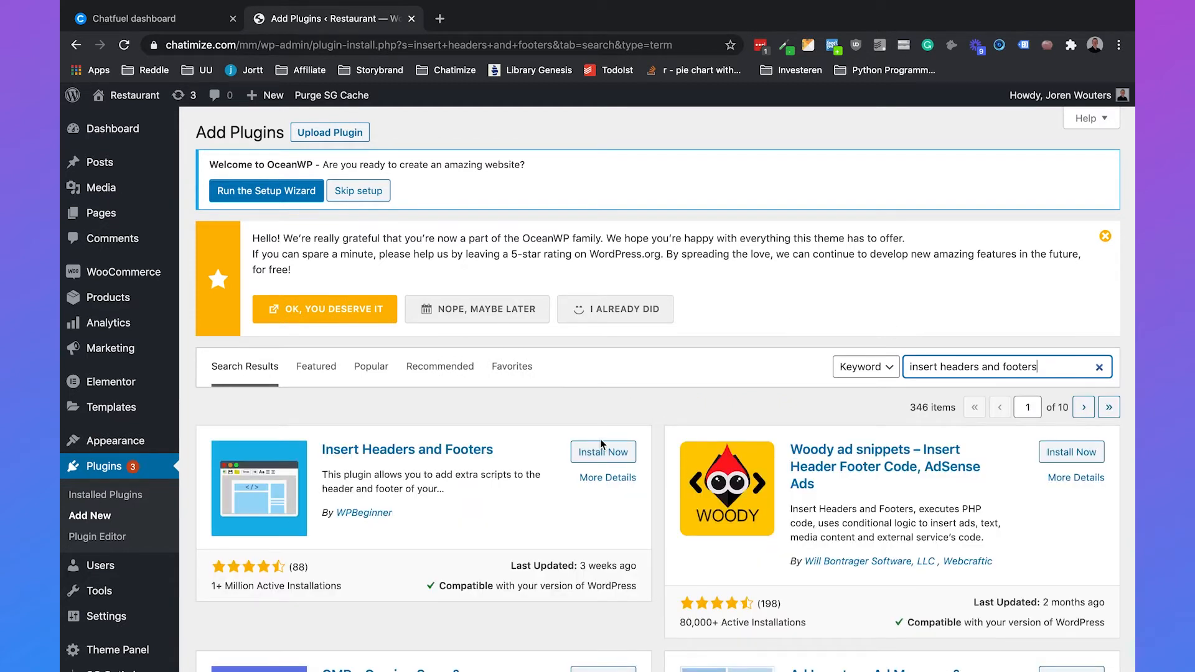
Install and activate the Insert Headers and Footers plugin.
click(603, 451)
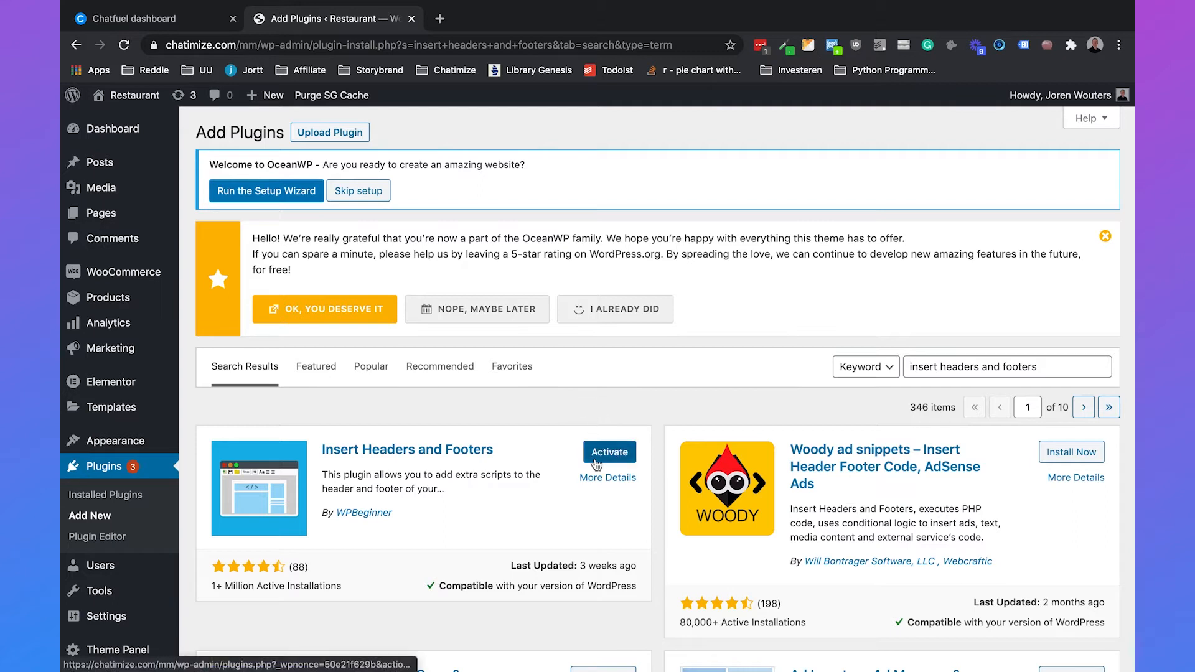
click(609, 452)
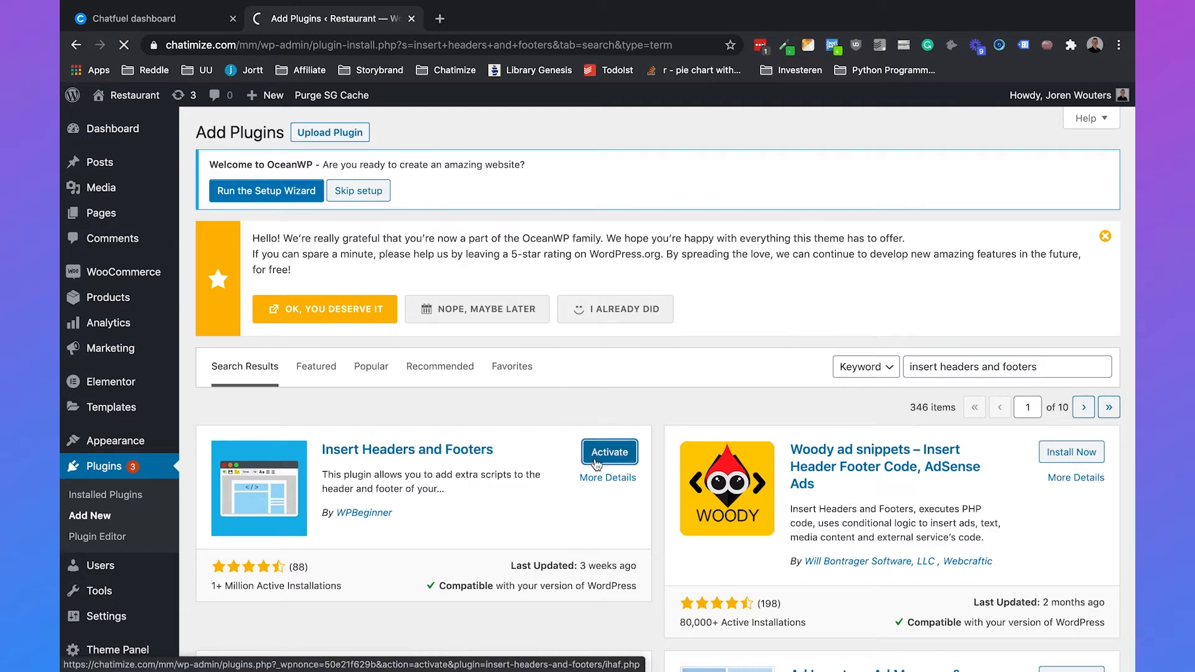
click(609, 452)
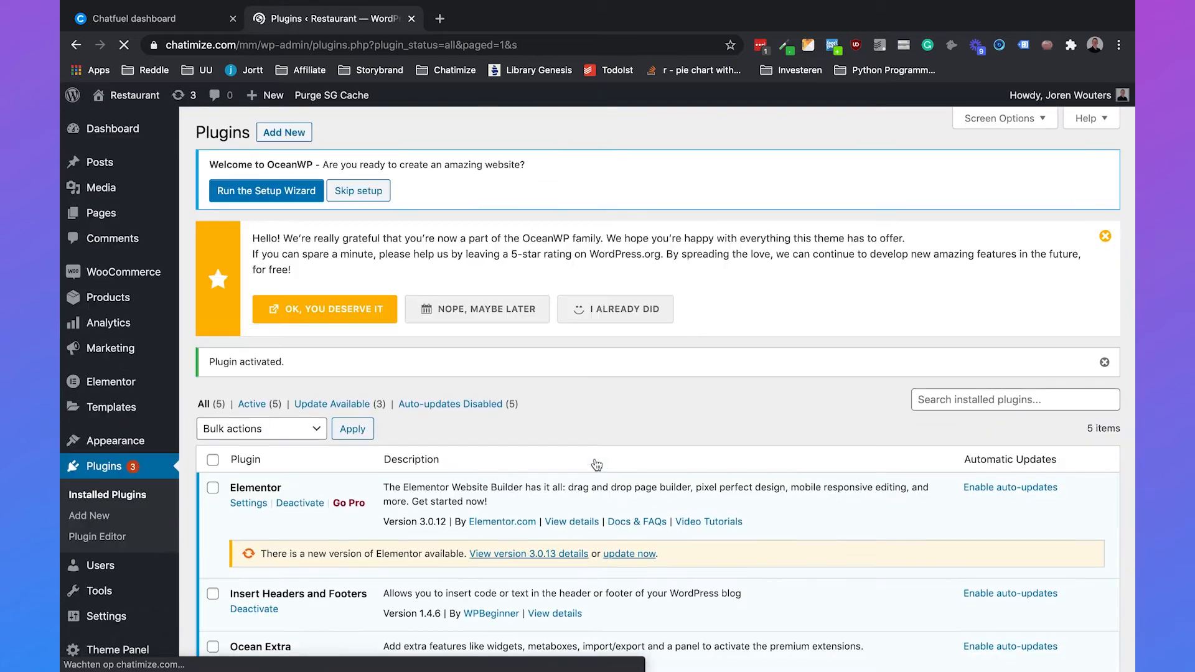
Paste the Chatfuel code into Scripts in Body of Insert Headers and Footers and save.
scroll(down, 3)
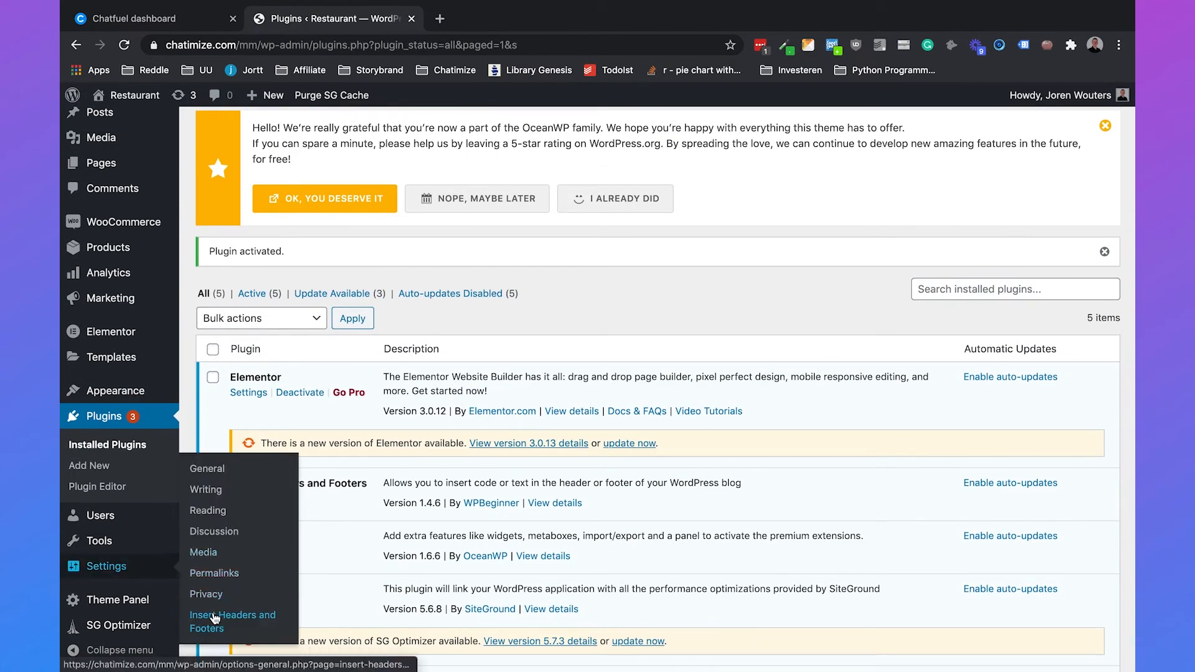
click(231, 622)
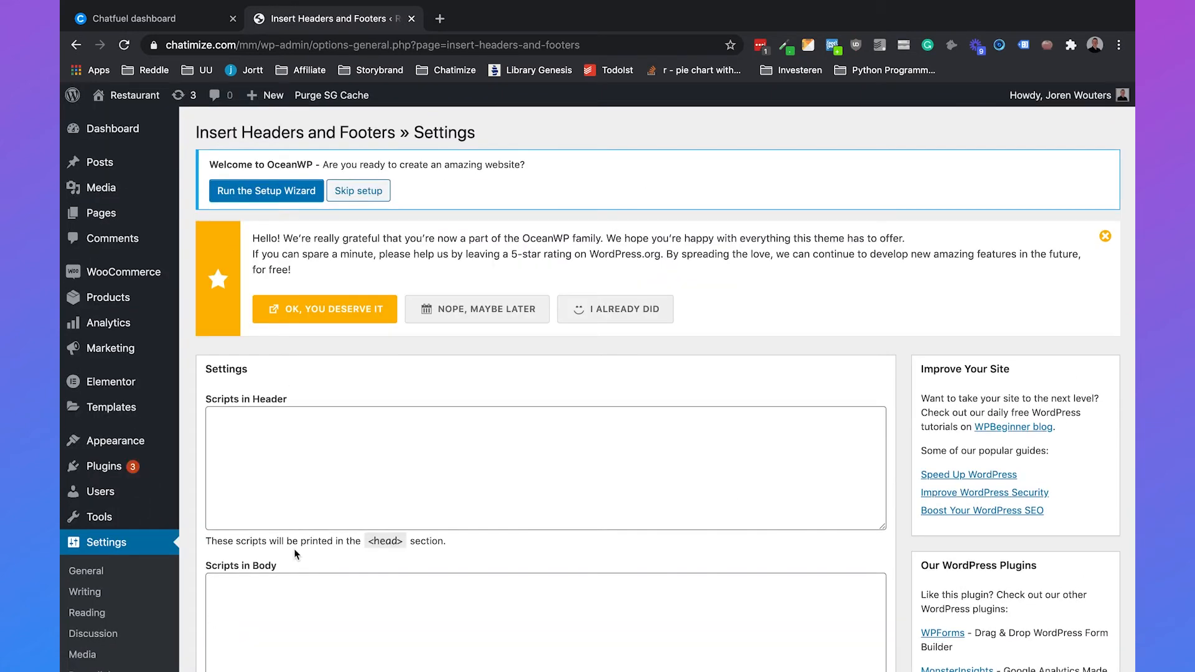
scroll(down, 3)
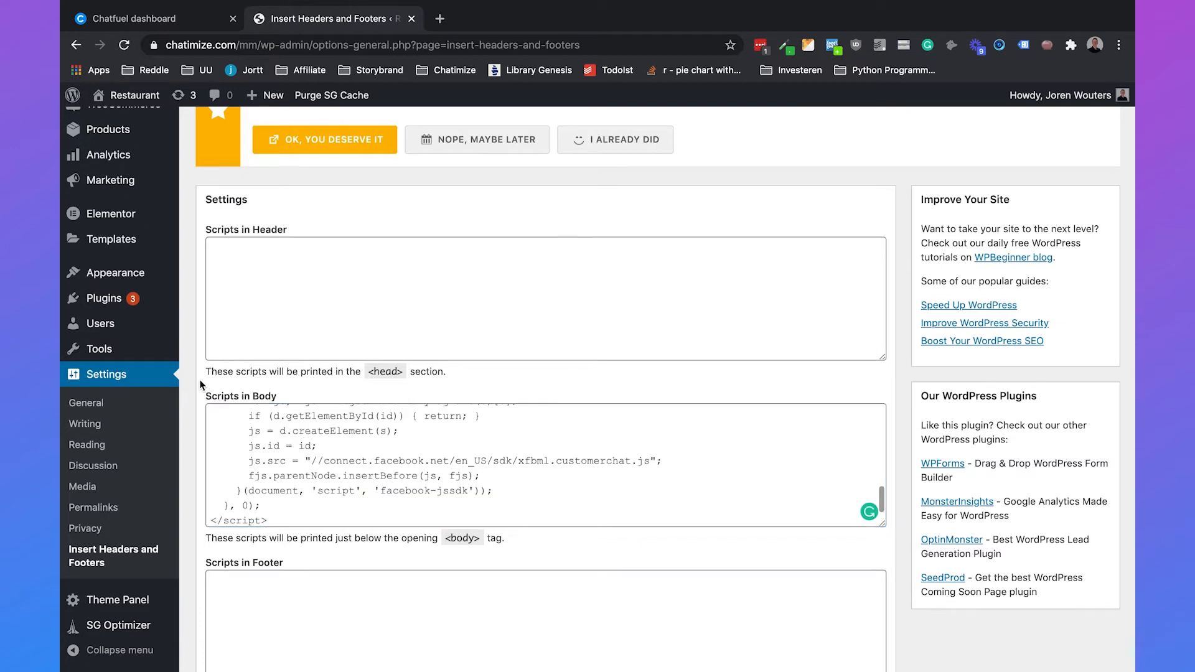
scroll(down, 3)
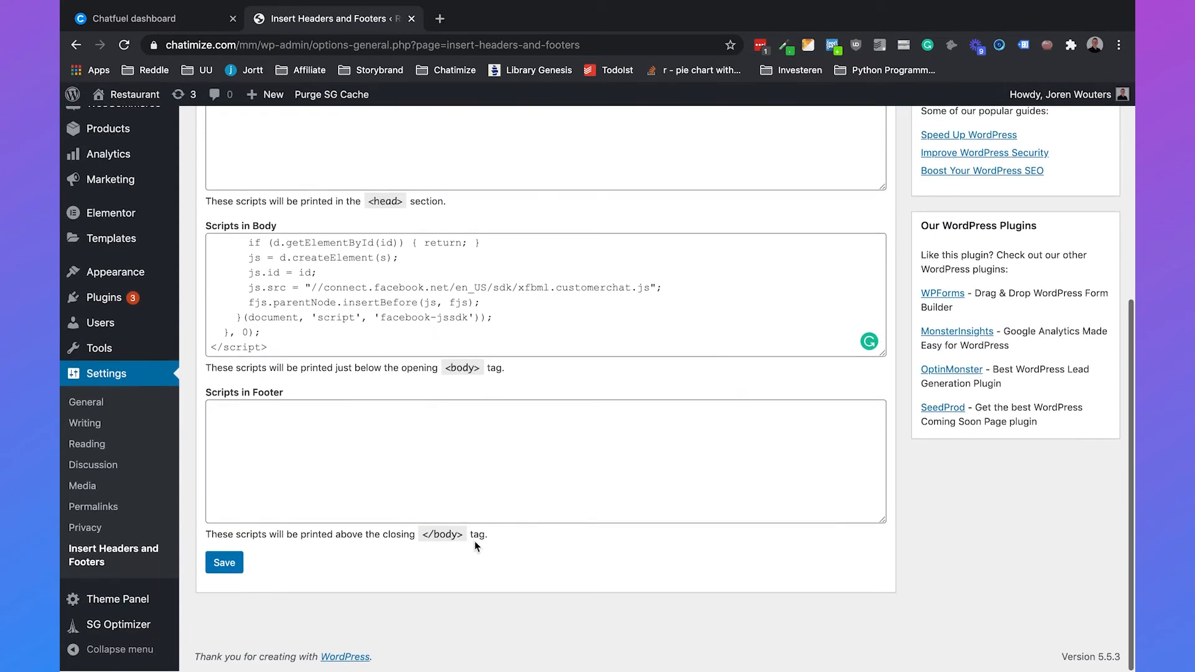
click(224, 561)
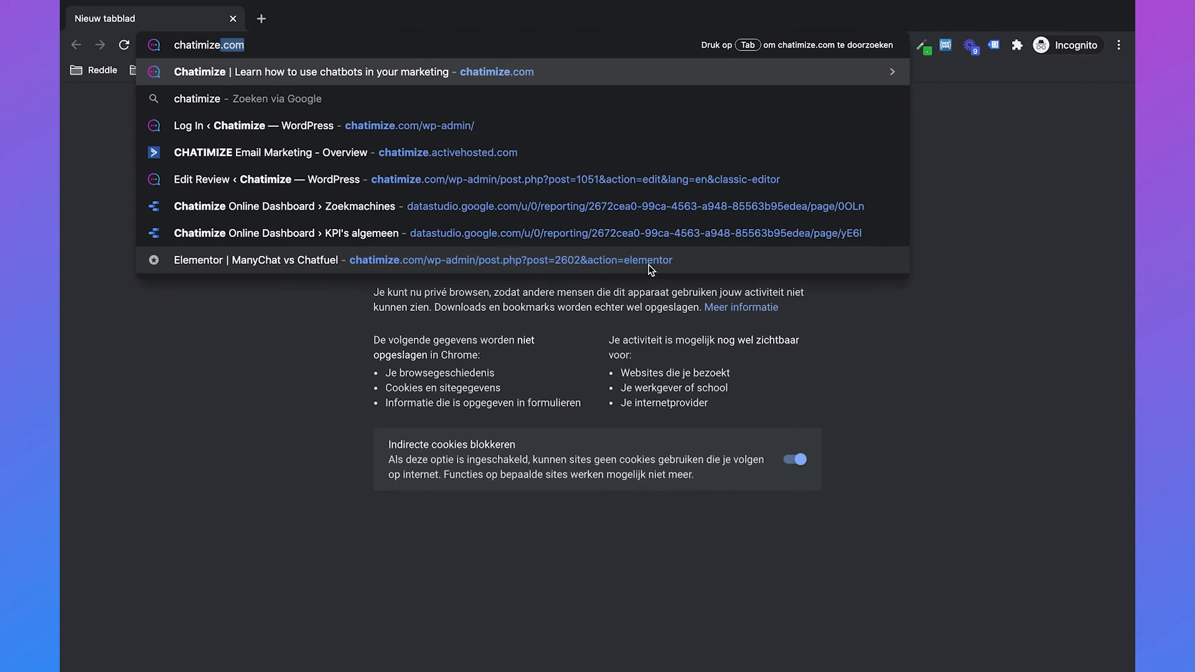
Visit chatimize.com/mm/new/, chat as a guest and choose Make reservation in the widget.
text(chatimize.com/mm/new/)
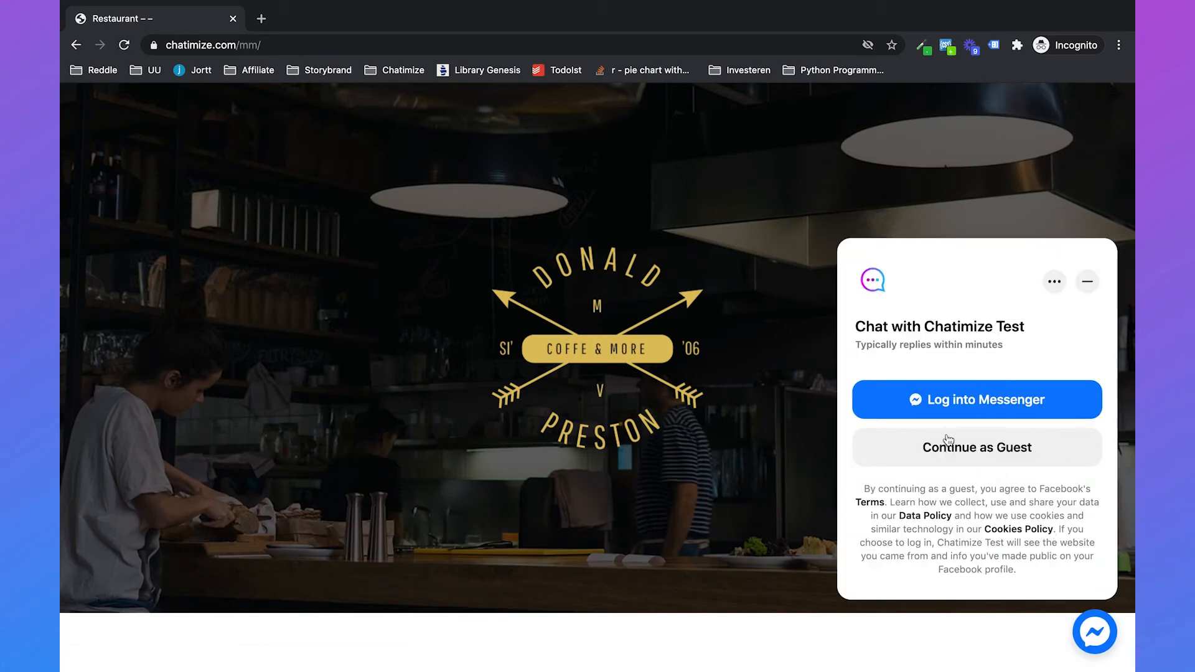
mouse_move(966, 312)
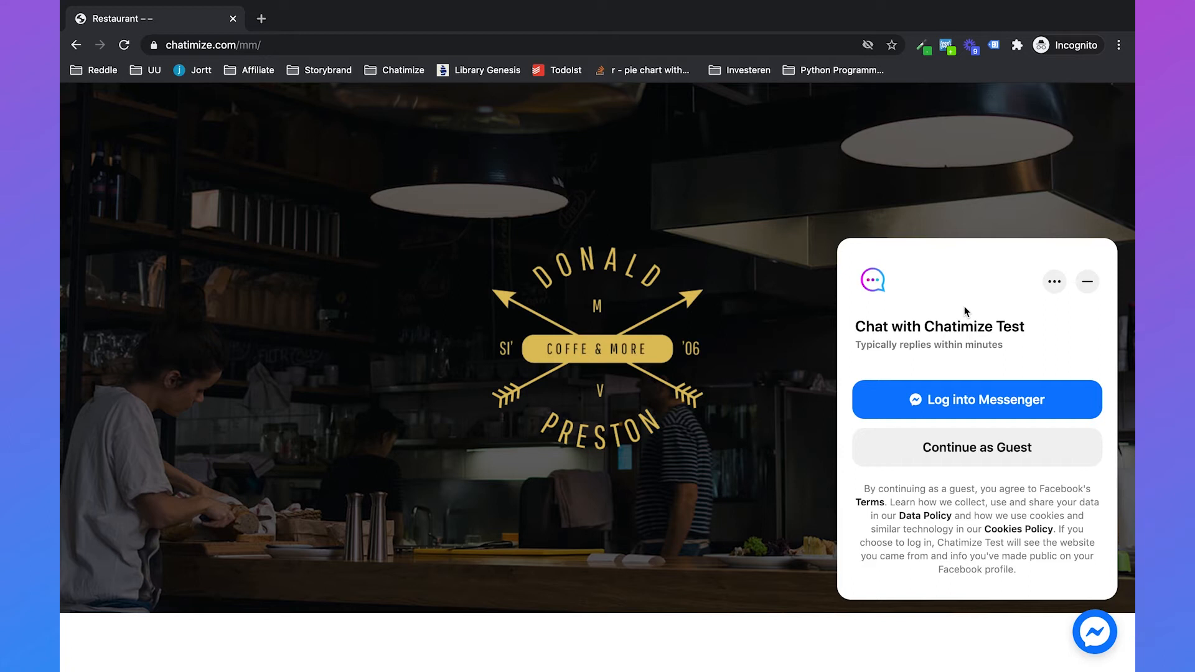
mouse_move(932, 408)
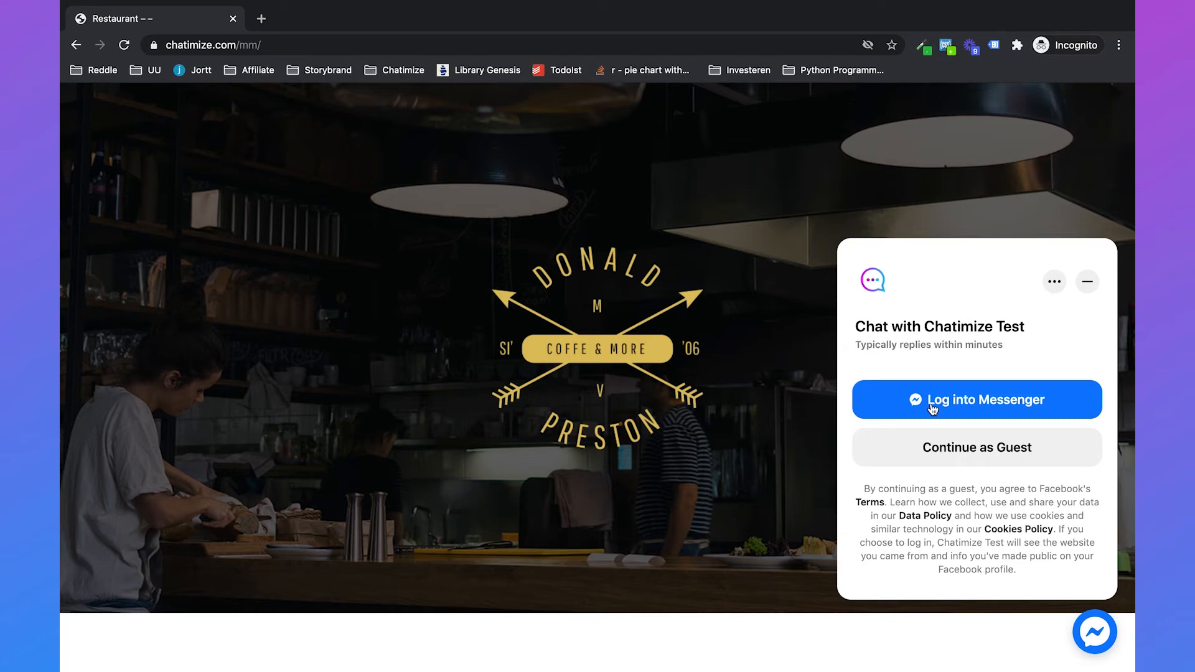
mouse_move(927, 382)
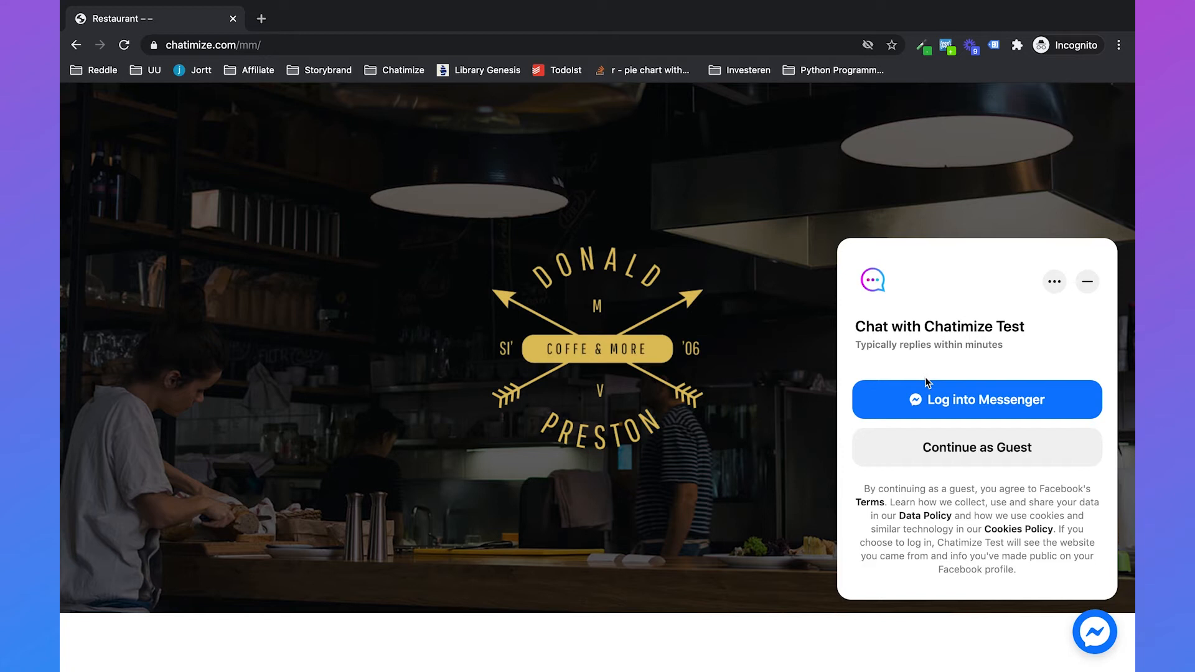
mouse_move(910, 399)
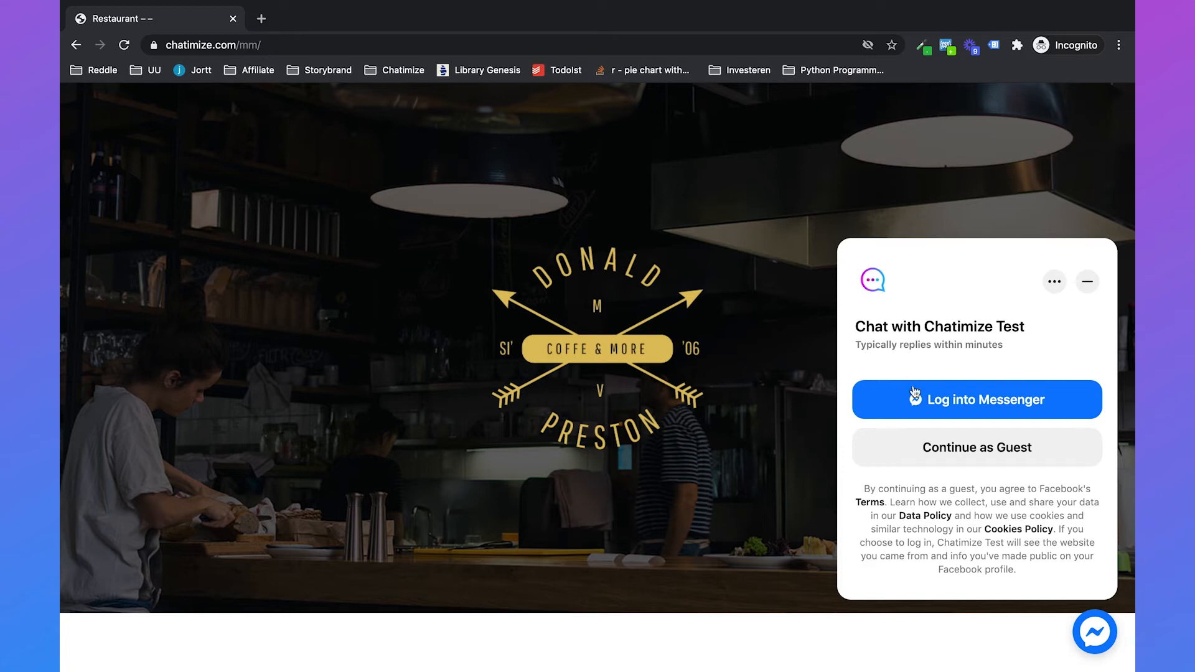
click(975, 446)
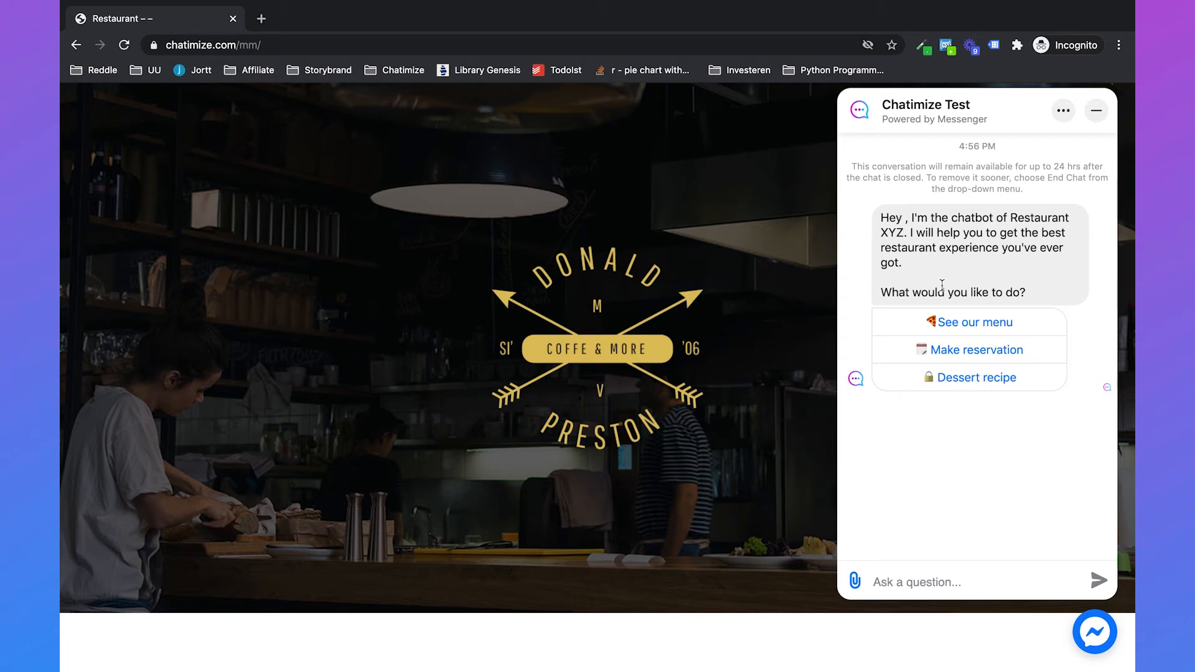
click(976, 349)
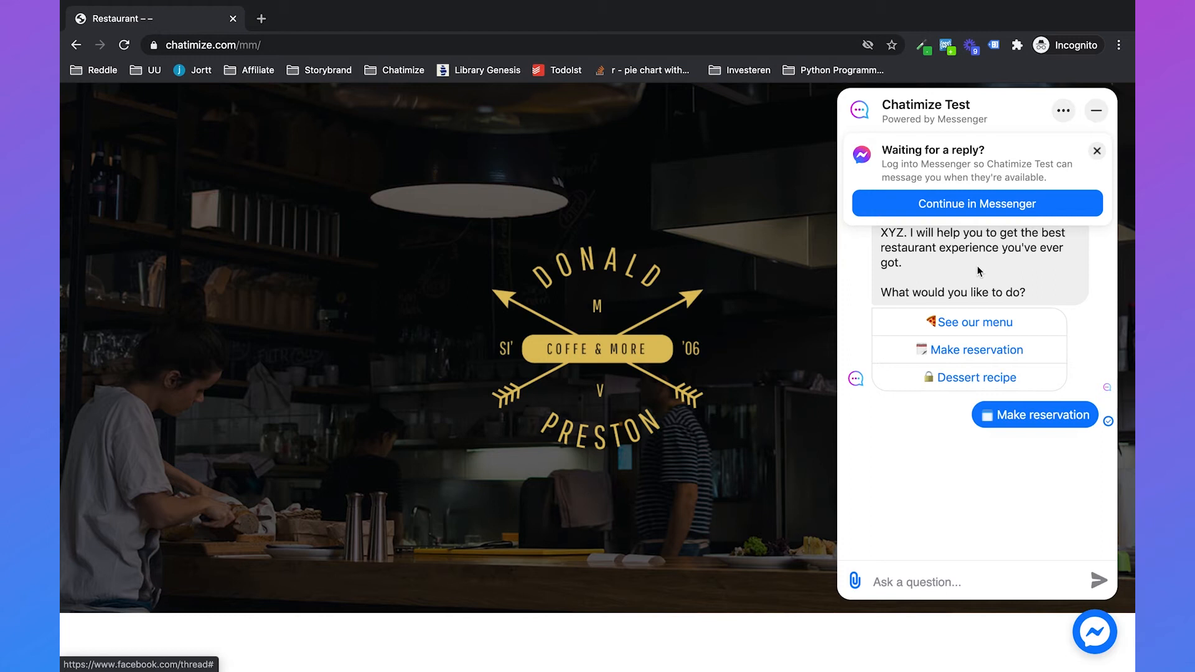
click(976, 350)
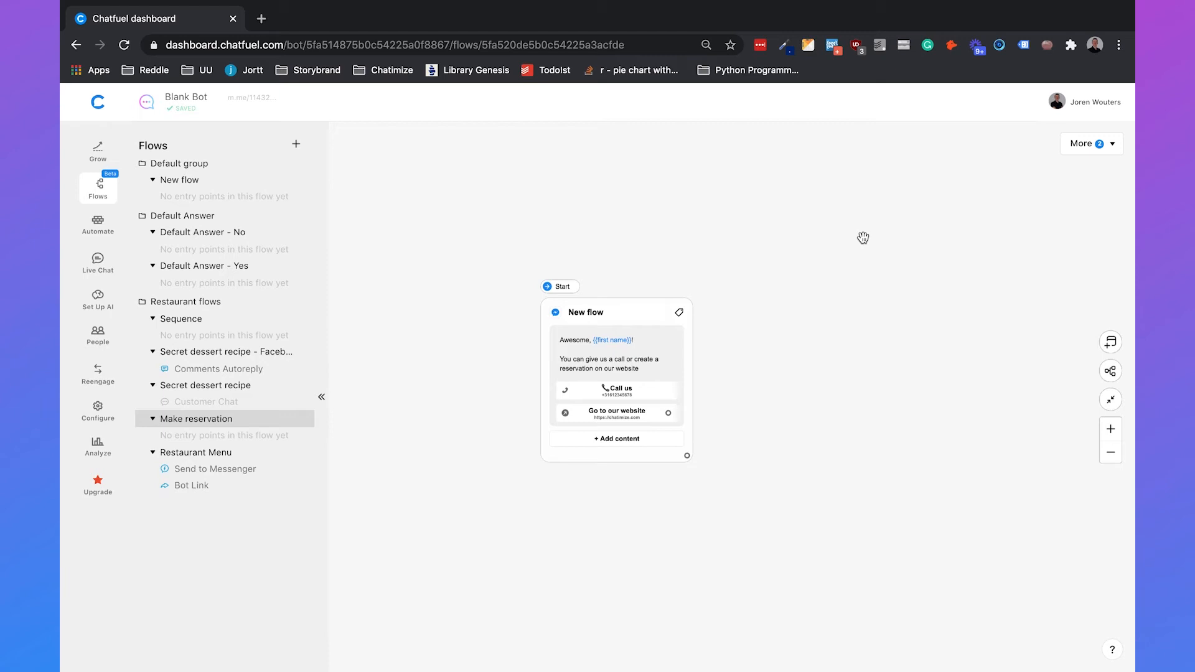
mouse_move(981, 251)
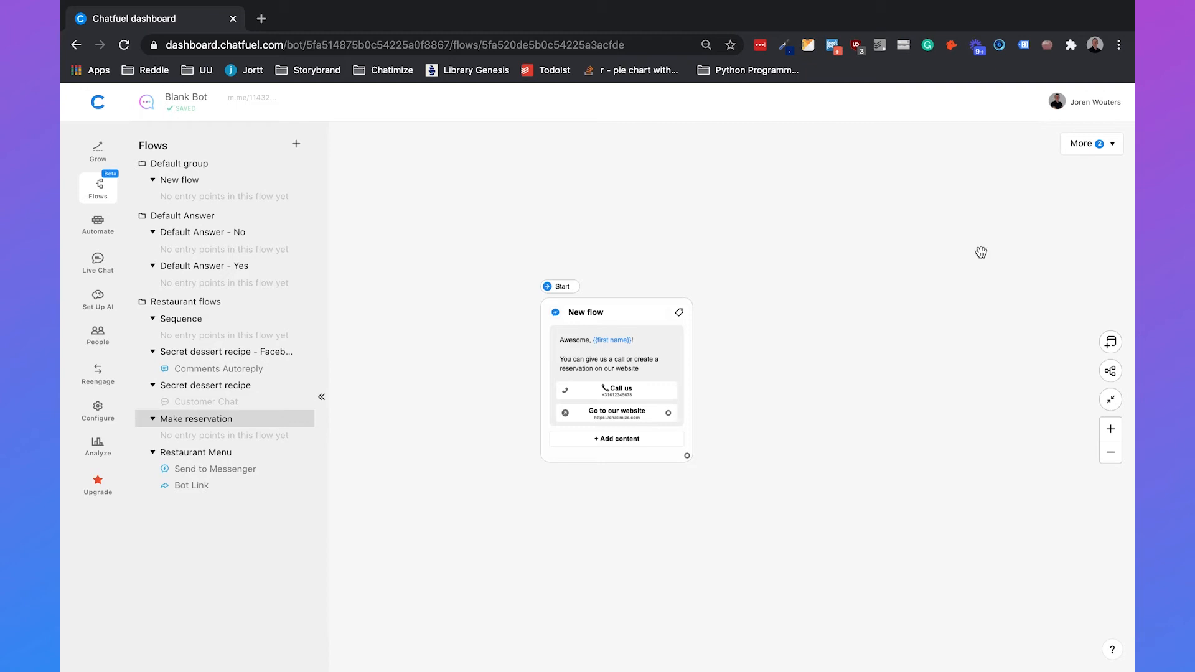
Add a Customer Chat entry point greeting "Hi! Do you want to create a reservation?".
click(1110, 341)
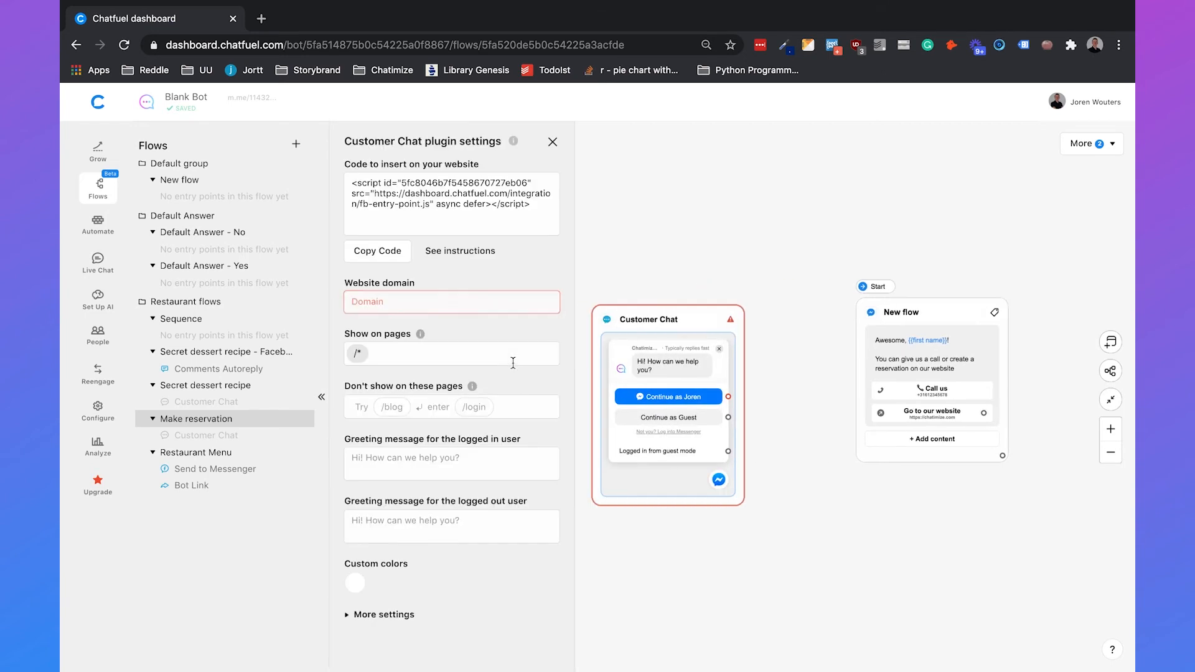
click(449, 463)
text(Hi! Do you want to create a reser)
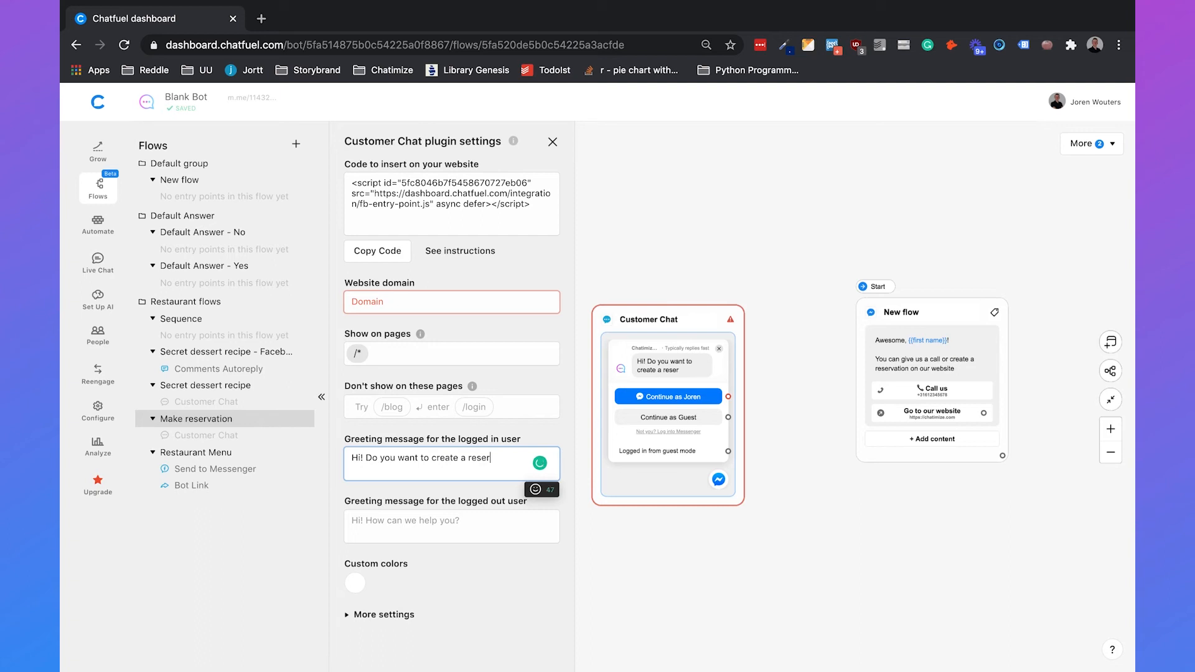
text(vation?)
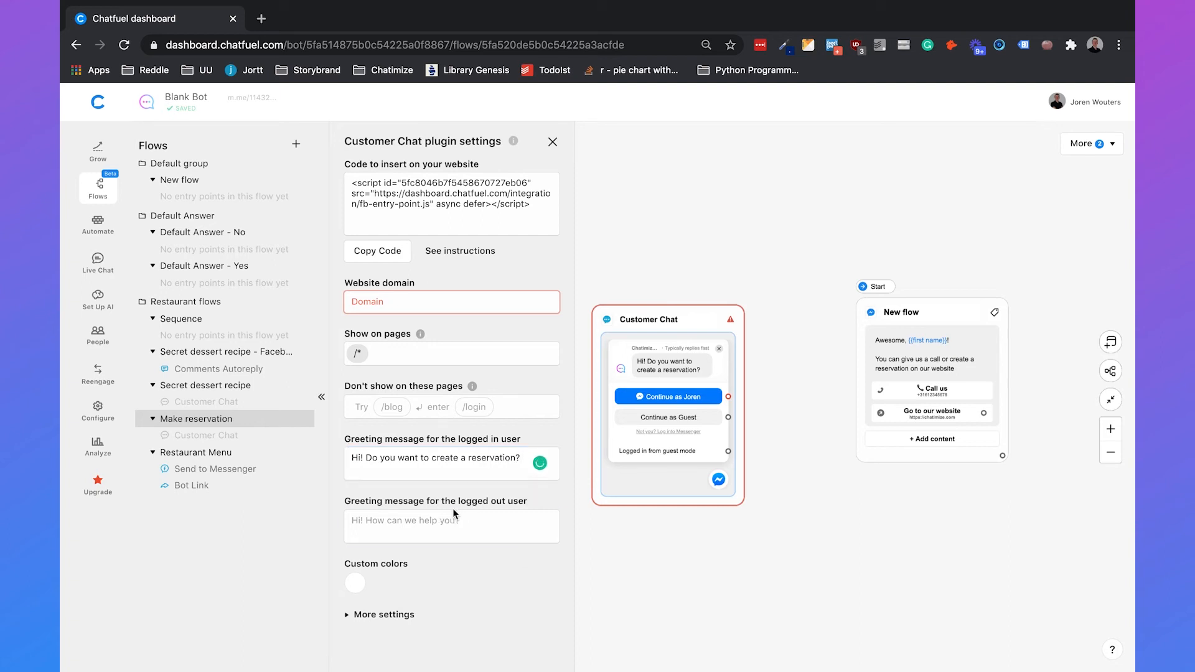
click(452, 525)
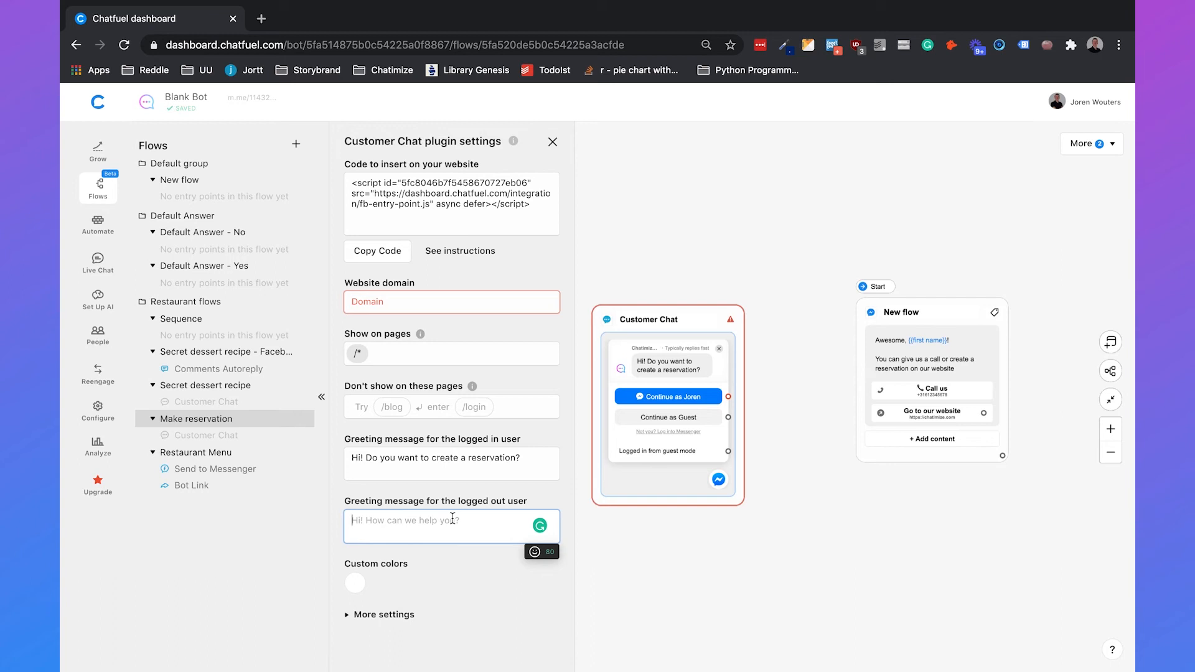
text(https://chatimize.com/)
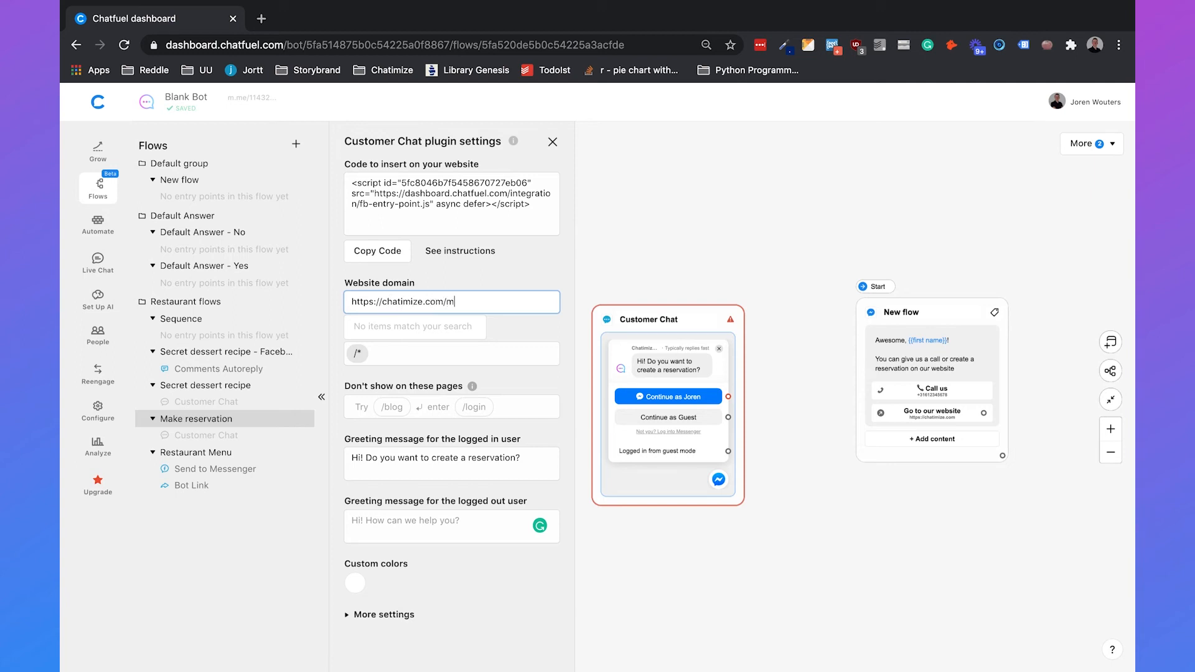
text(m/)
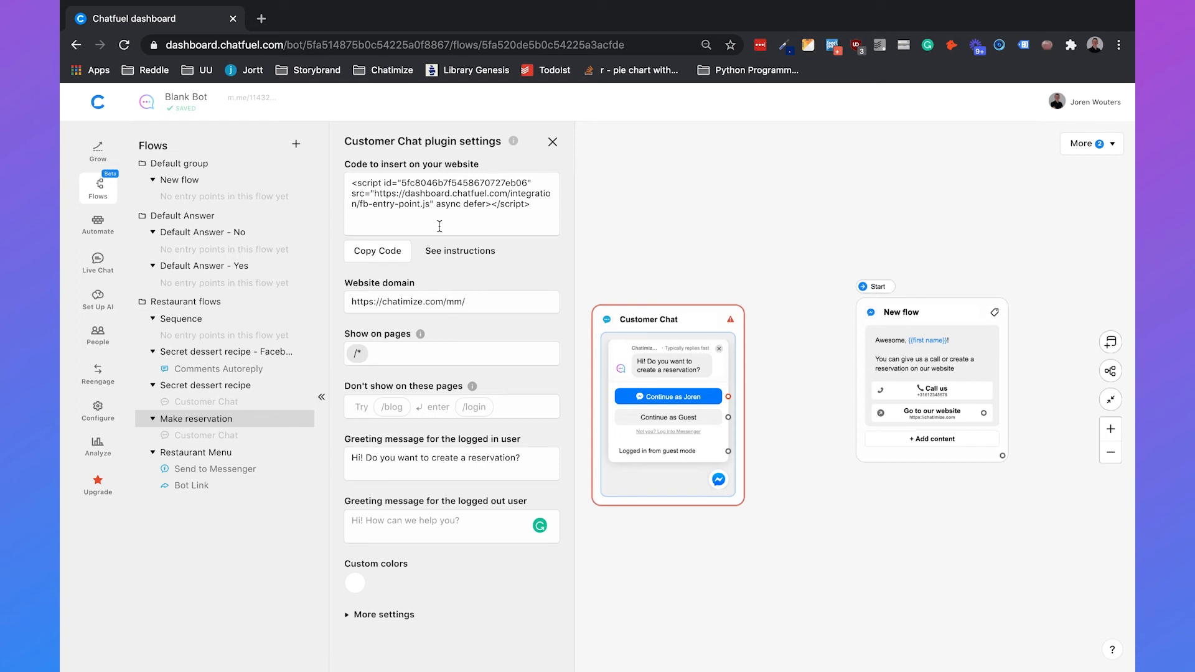
mouse_move(396, 353)
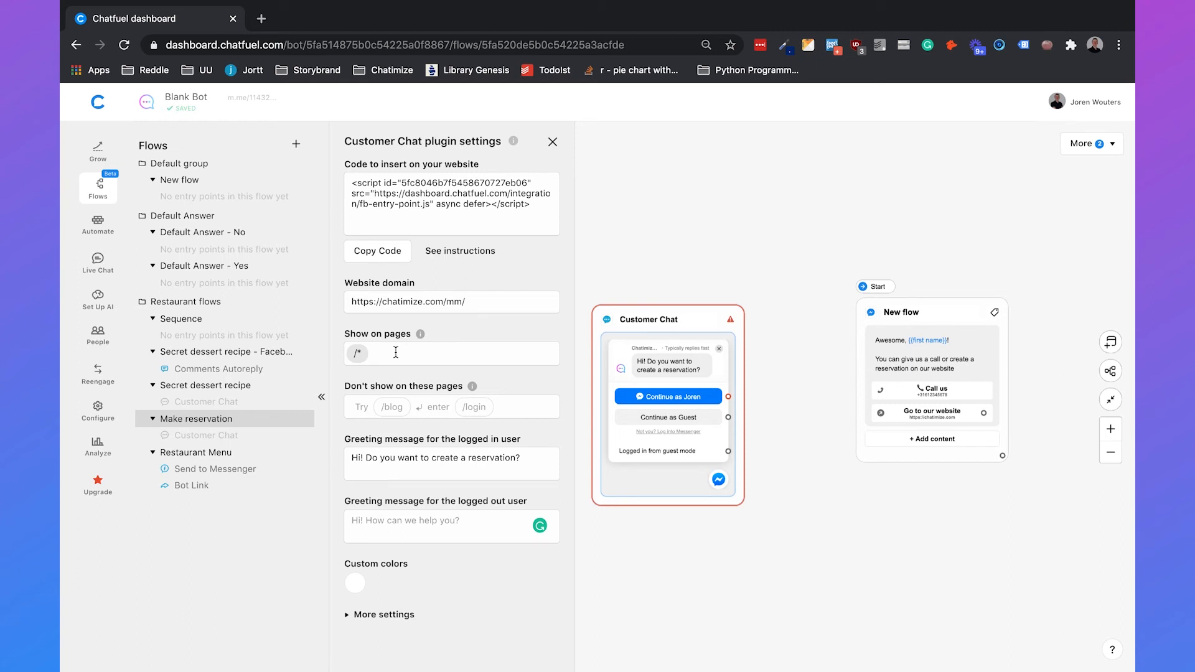
click(451, 353)
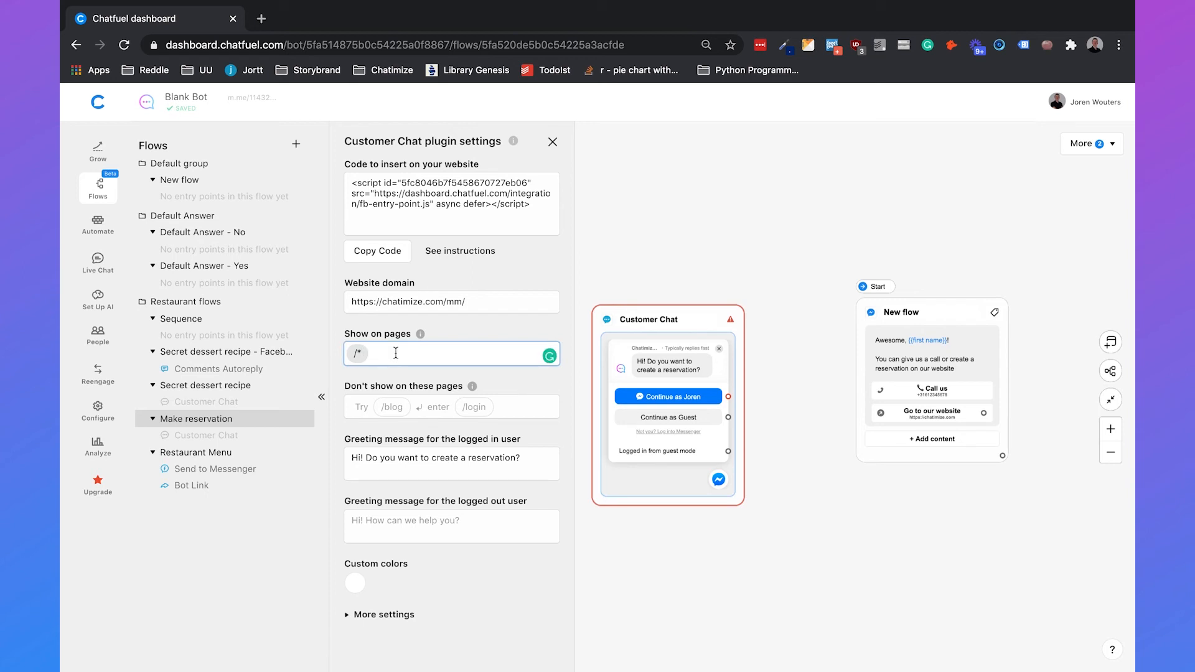
mouse_move(423, 392)
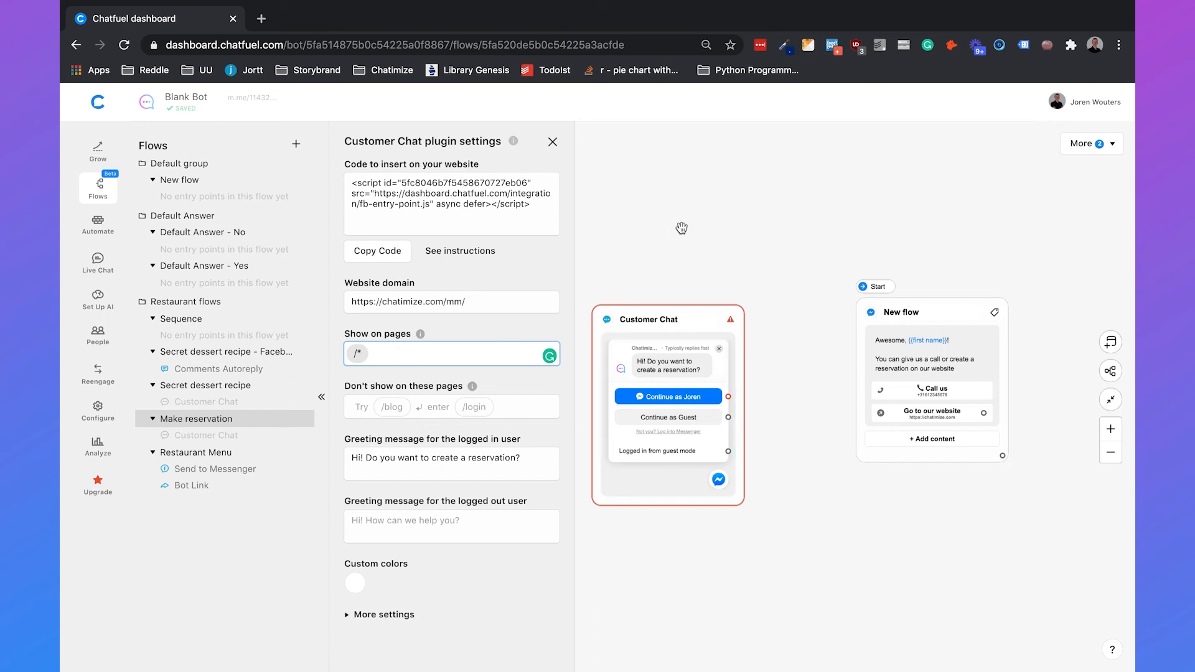
Connect the entry point's logged-in path to the New flow block.
click(553, 142)
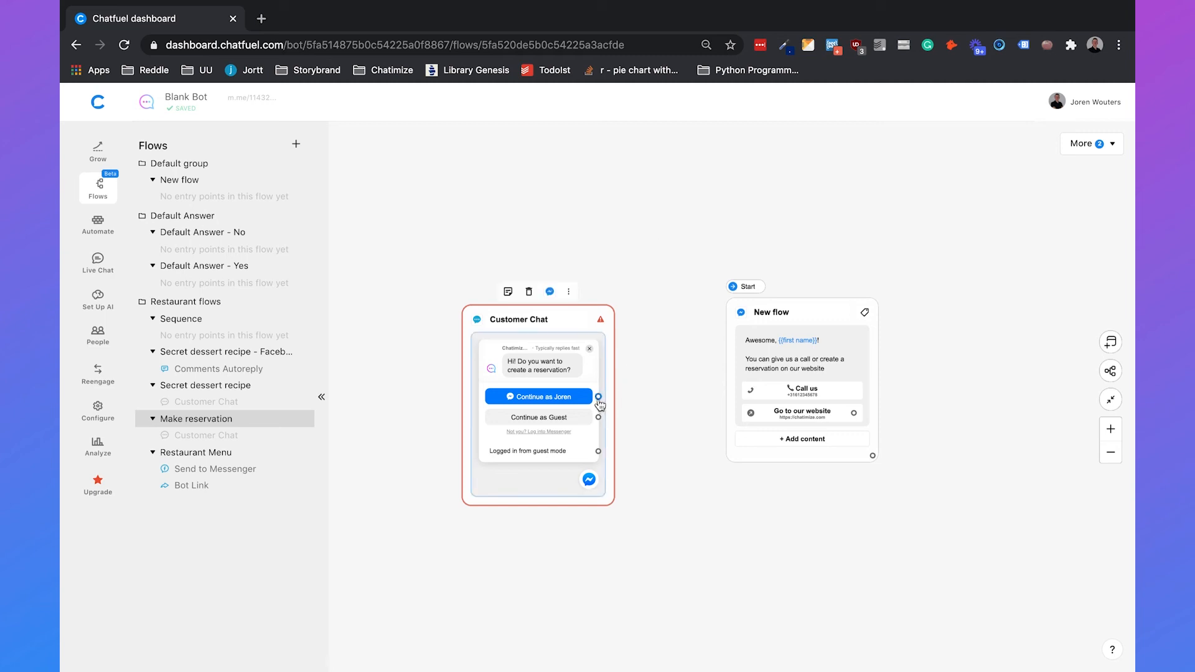
drag(600, 395, 733, 286)
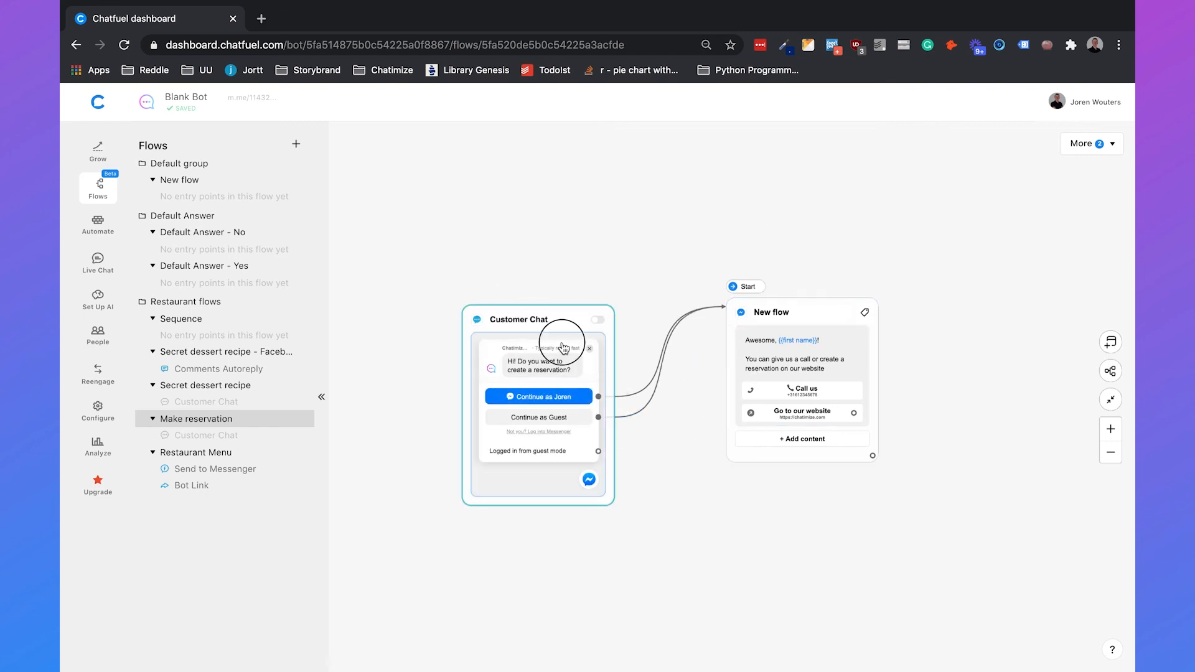
Limit Show on pages to /reservation/ and switch the entry point on.
click(518, 318)
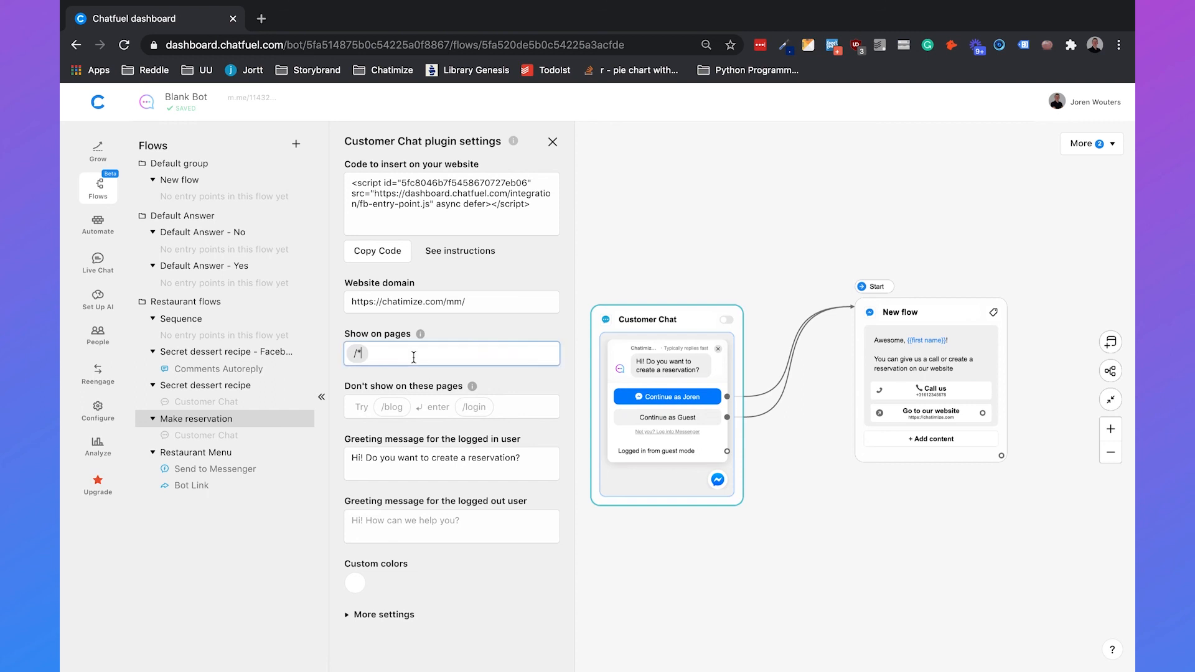
text(reservation/)
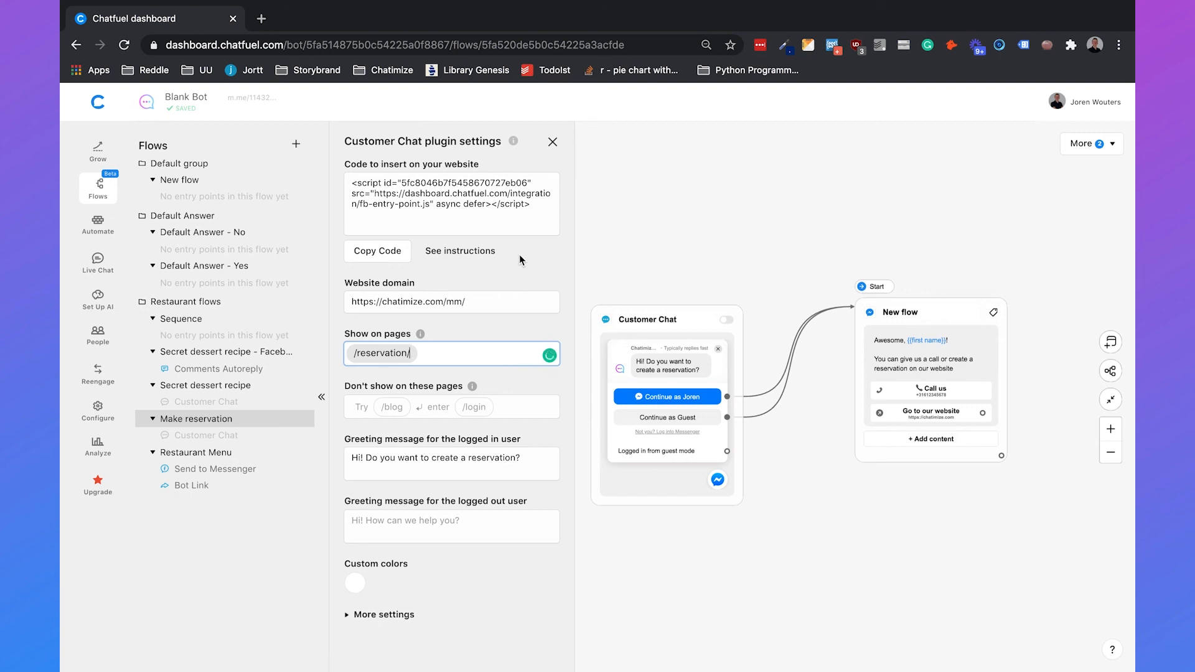
click(553, 142)
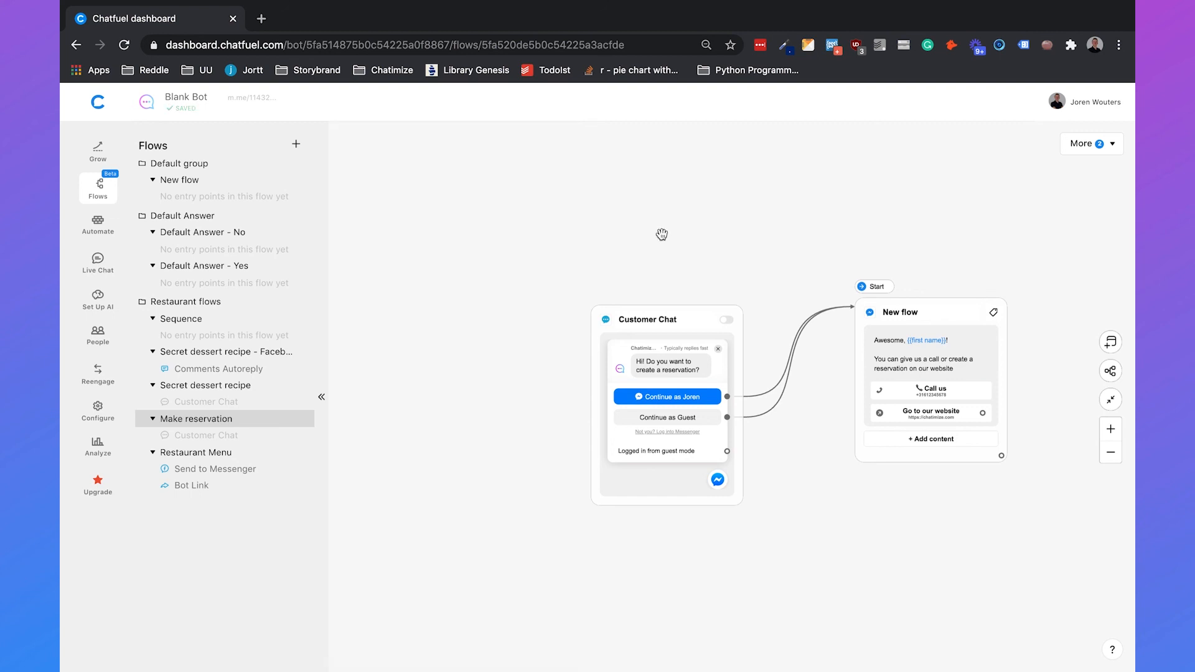
mouse_move(664, 232)
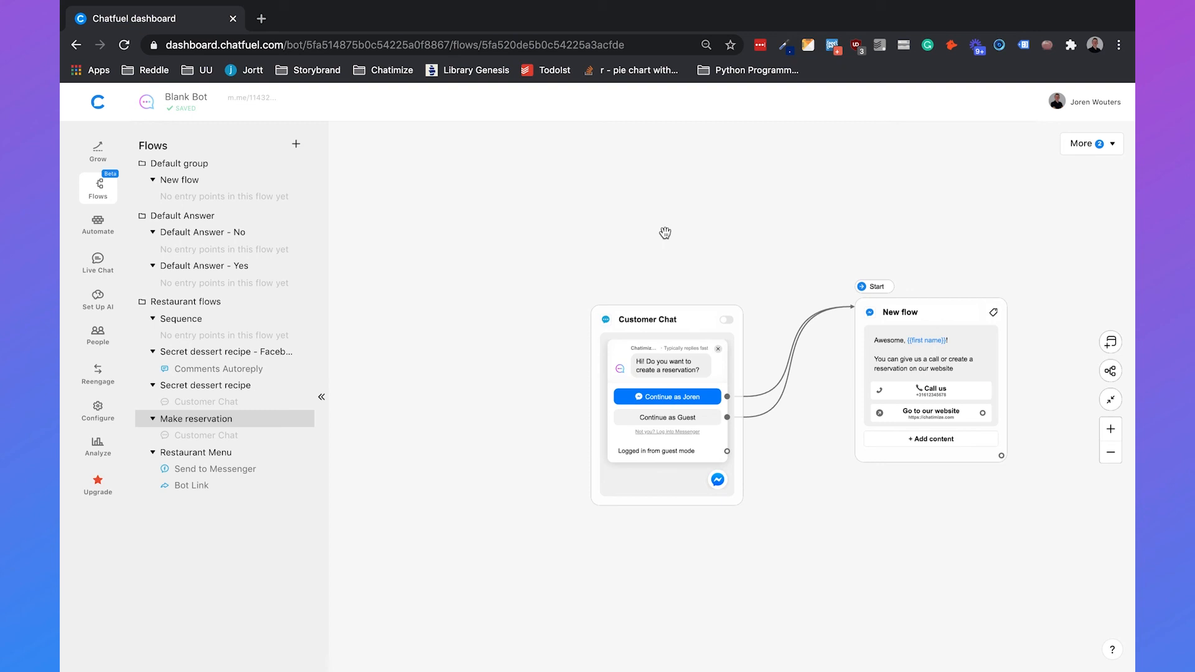
click(725, 319)
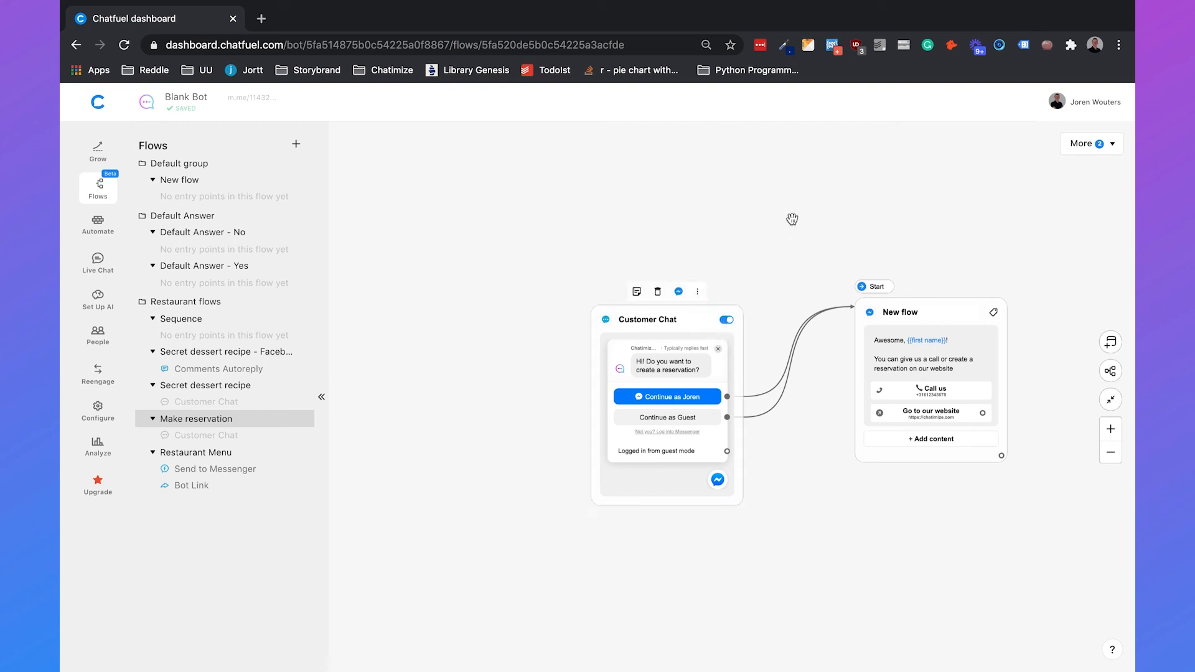